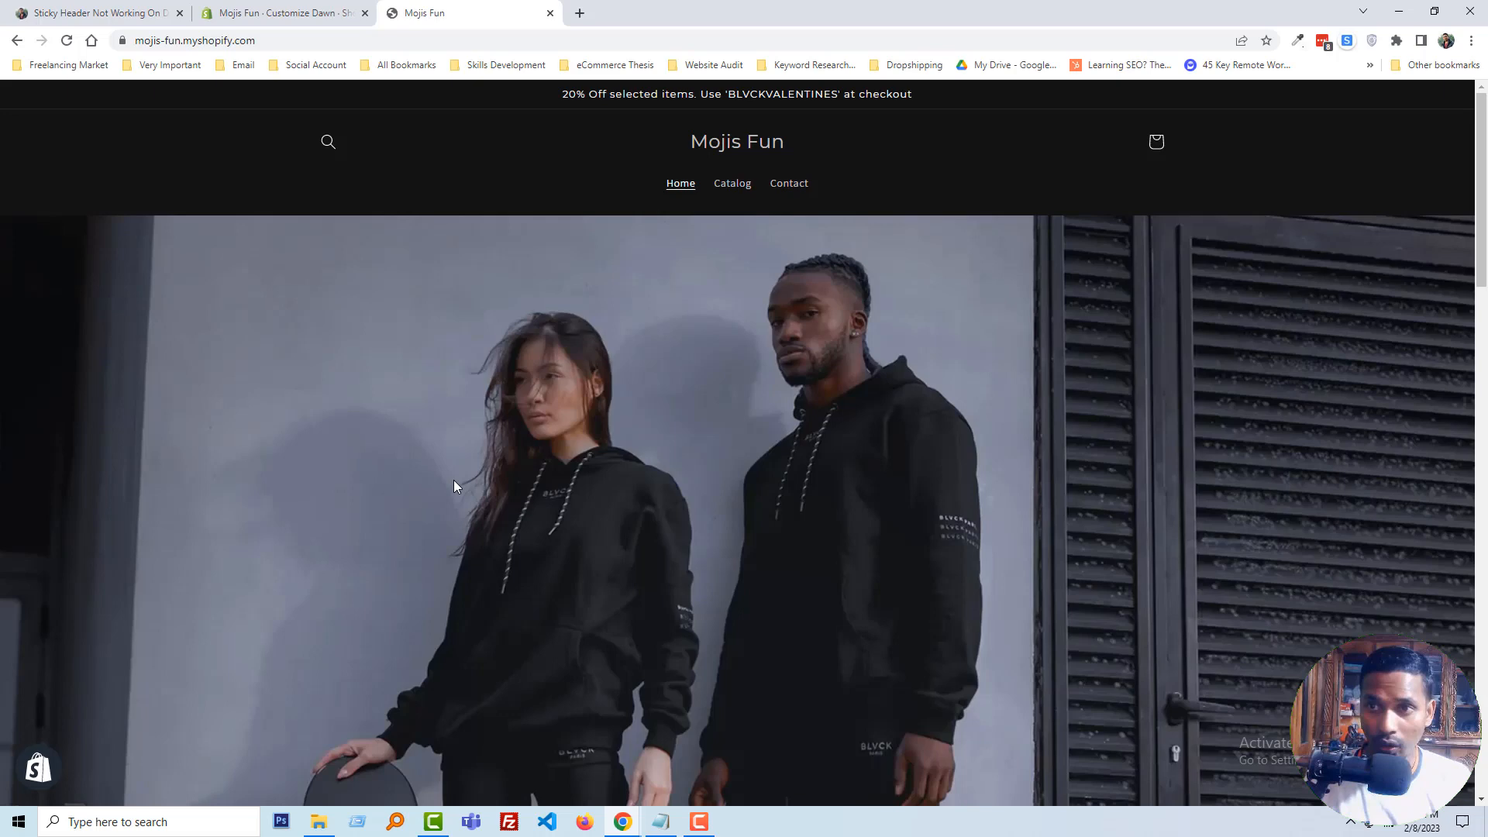
mouse_move(1098, 476)
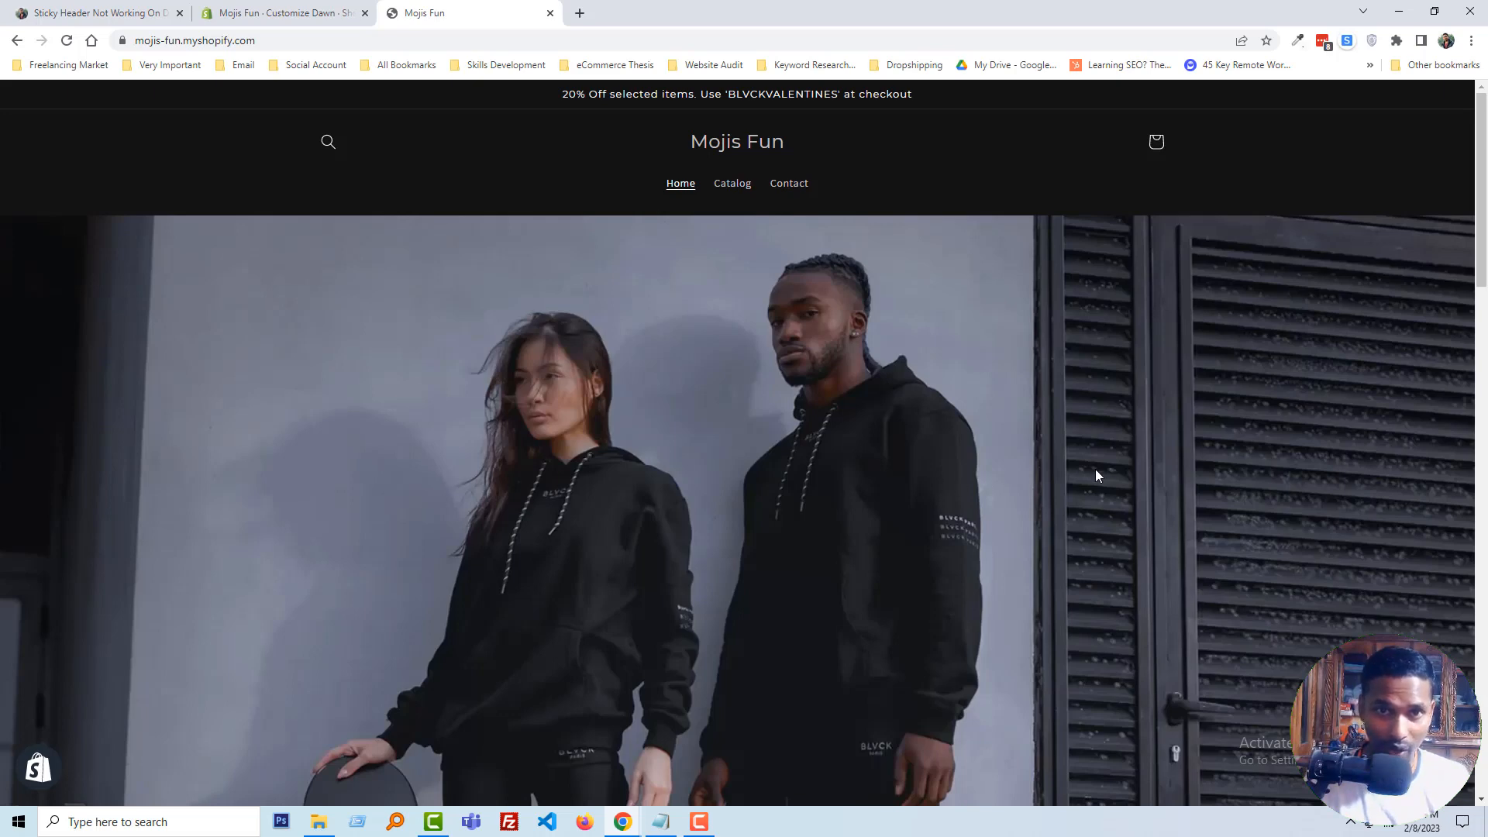
mouse_move(1117, 475)
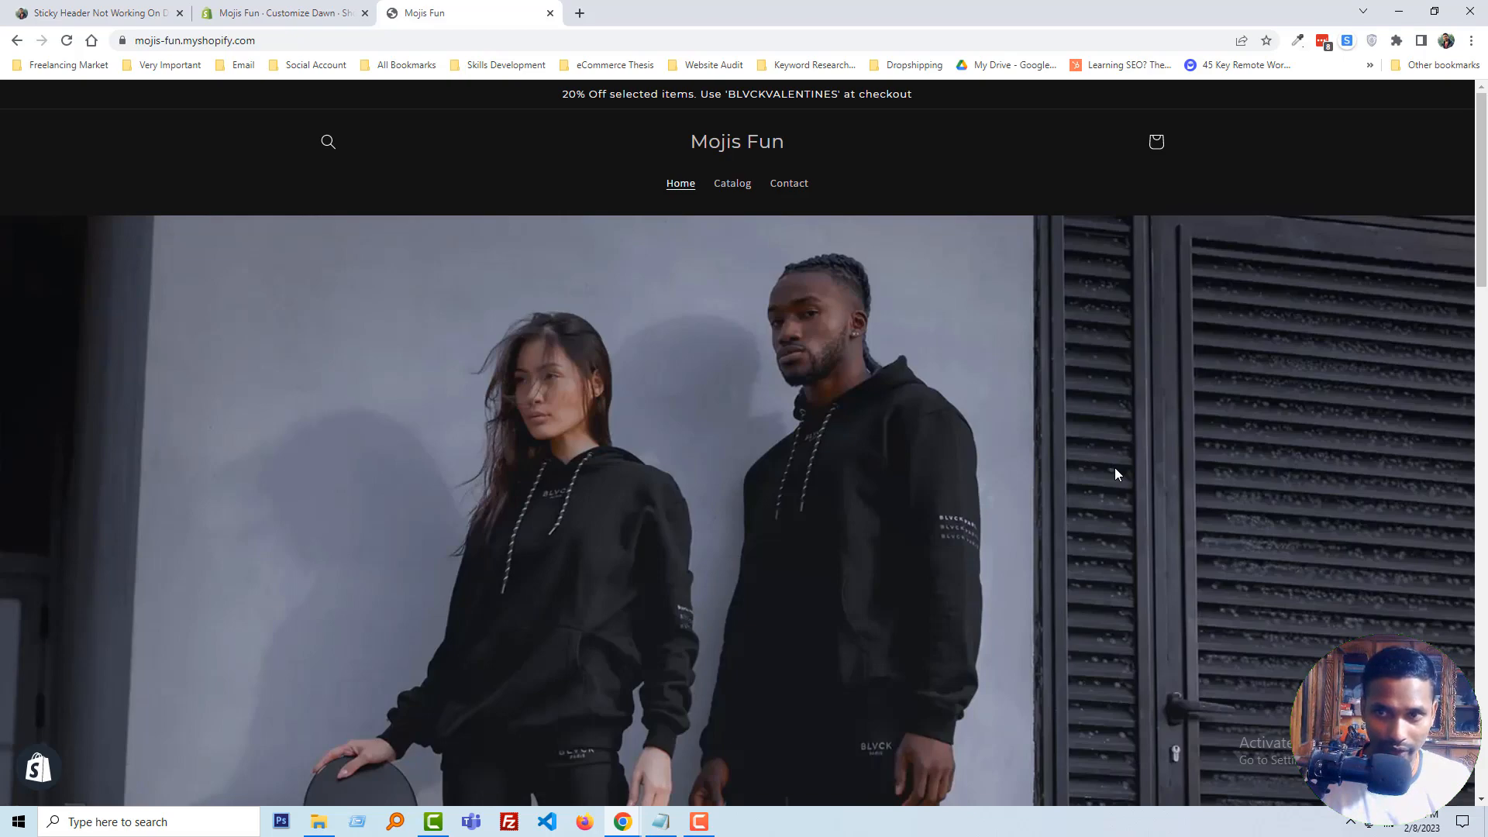
Step: Look over the Dawn customizer and live store, then read the eCommerce Thesis sticky-header article
scroll("down", 3)
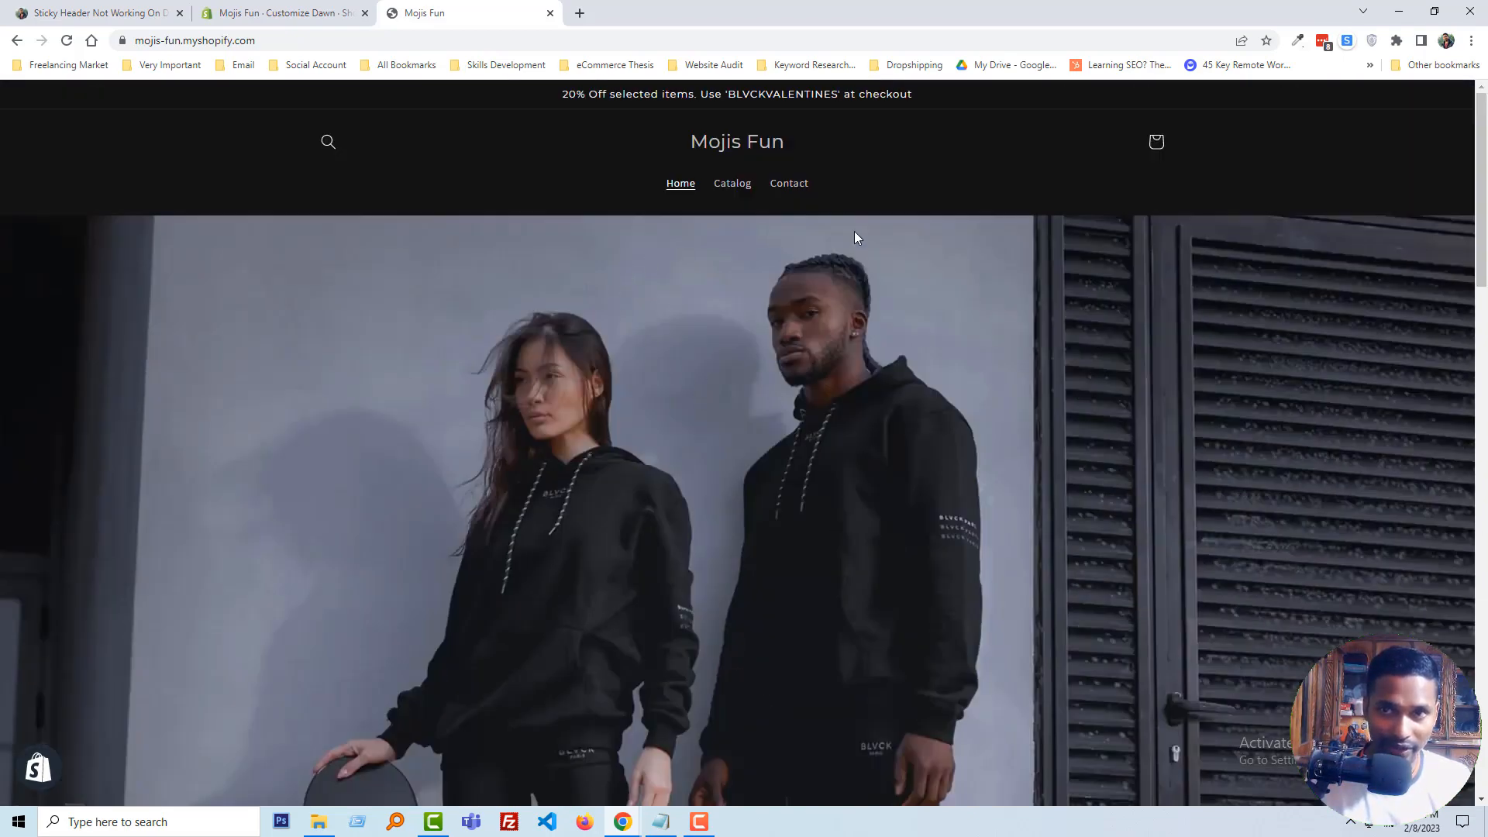
mouse_move(463, 189)
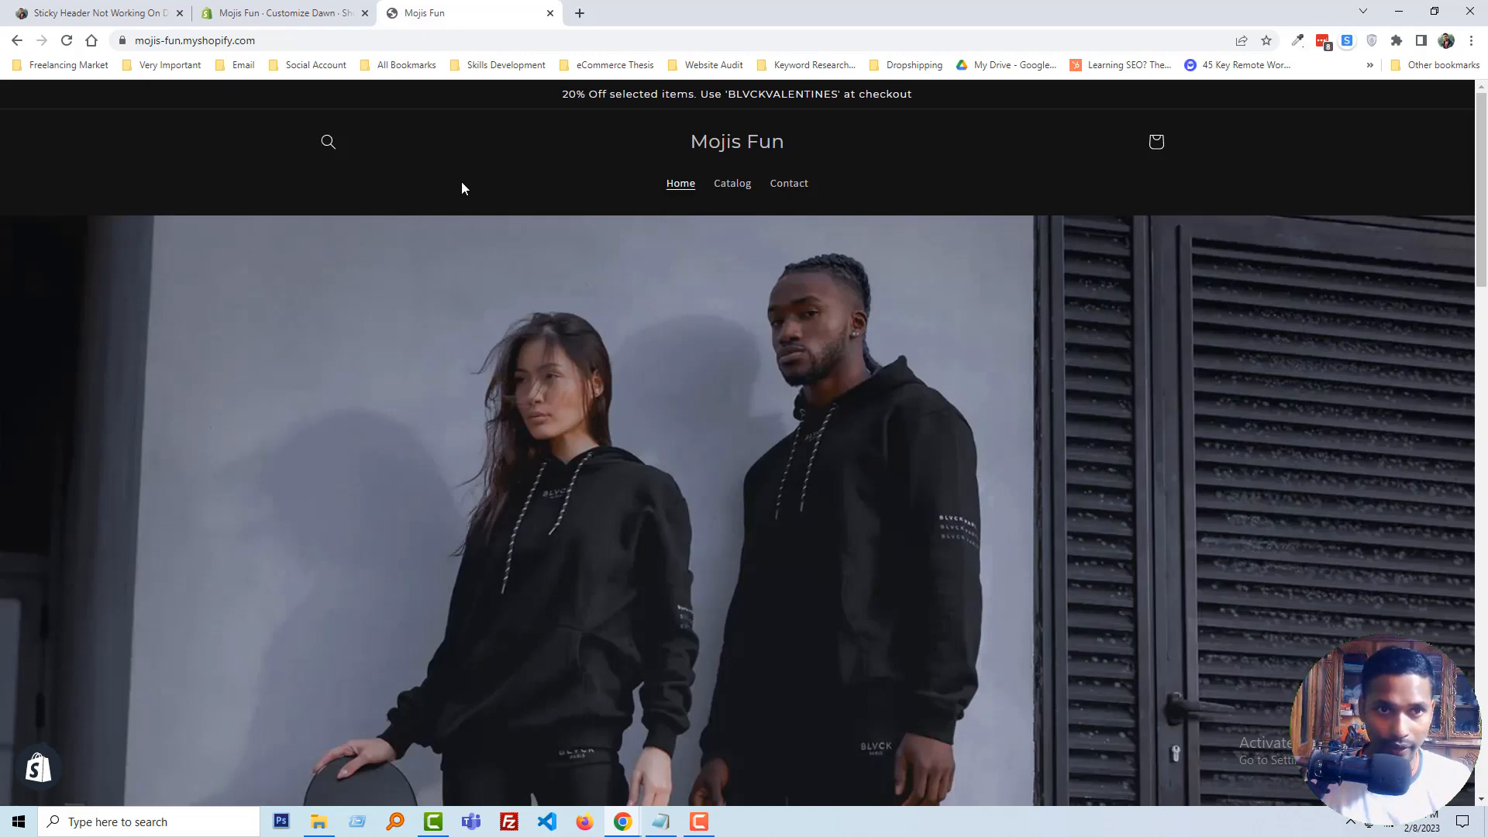
left_click(293, 13)
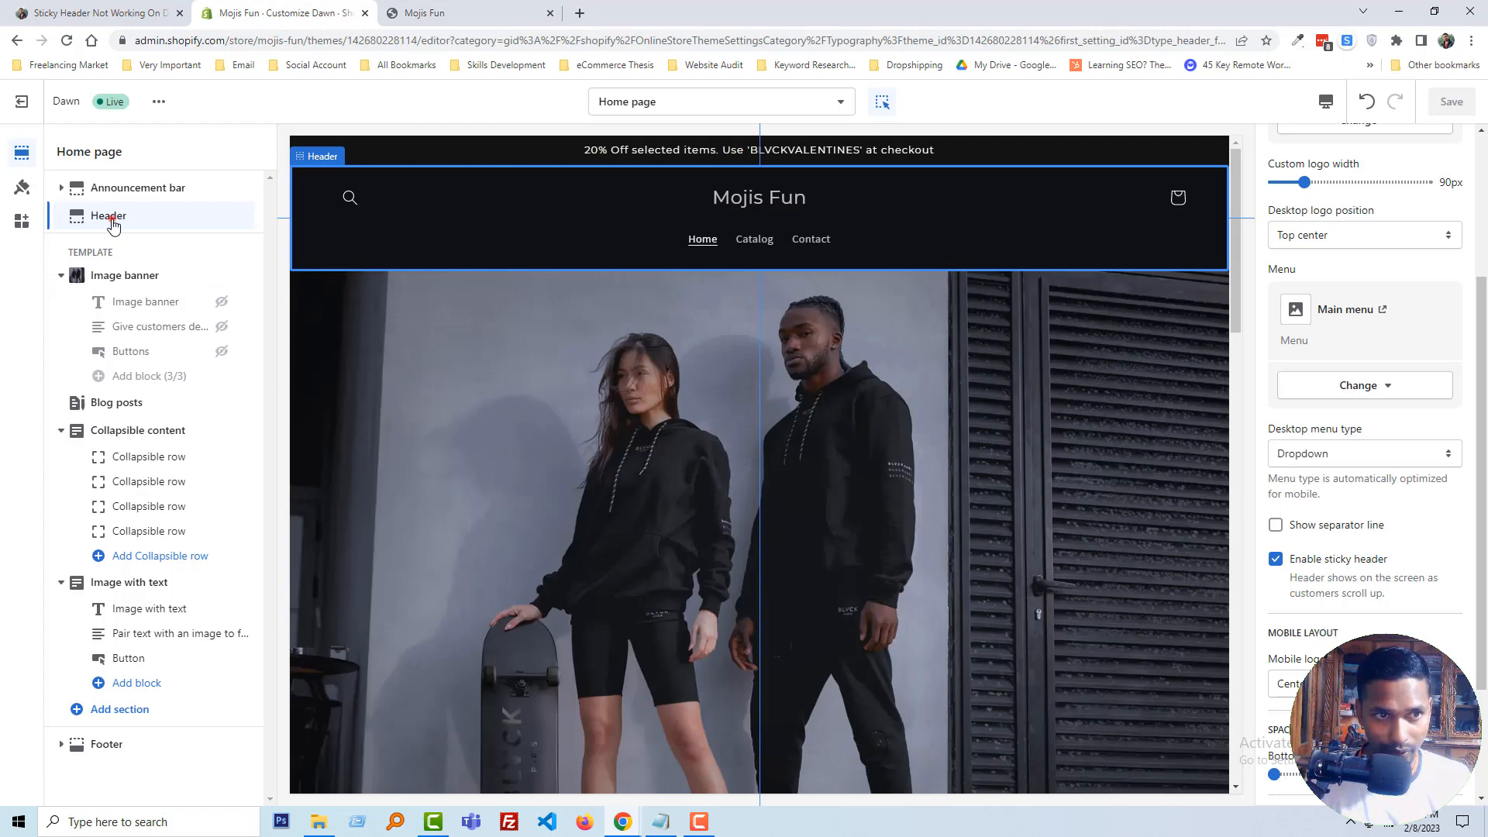
scroll("down", 3)
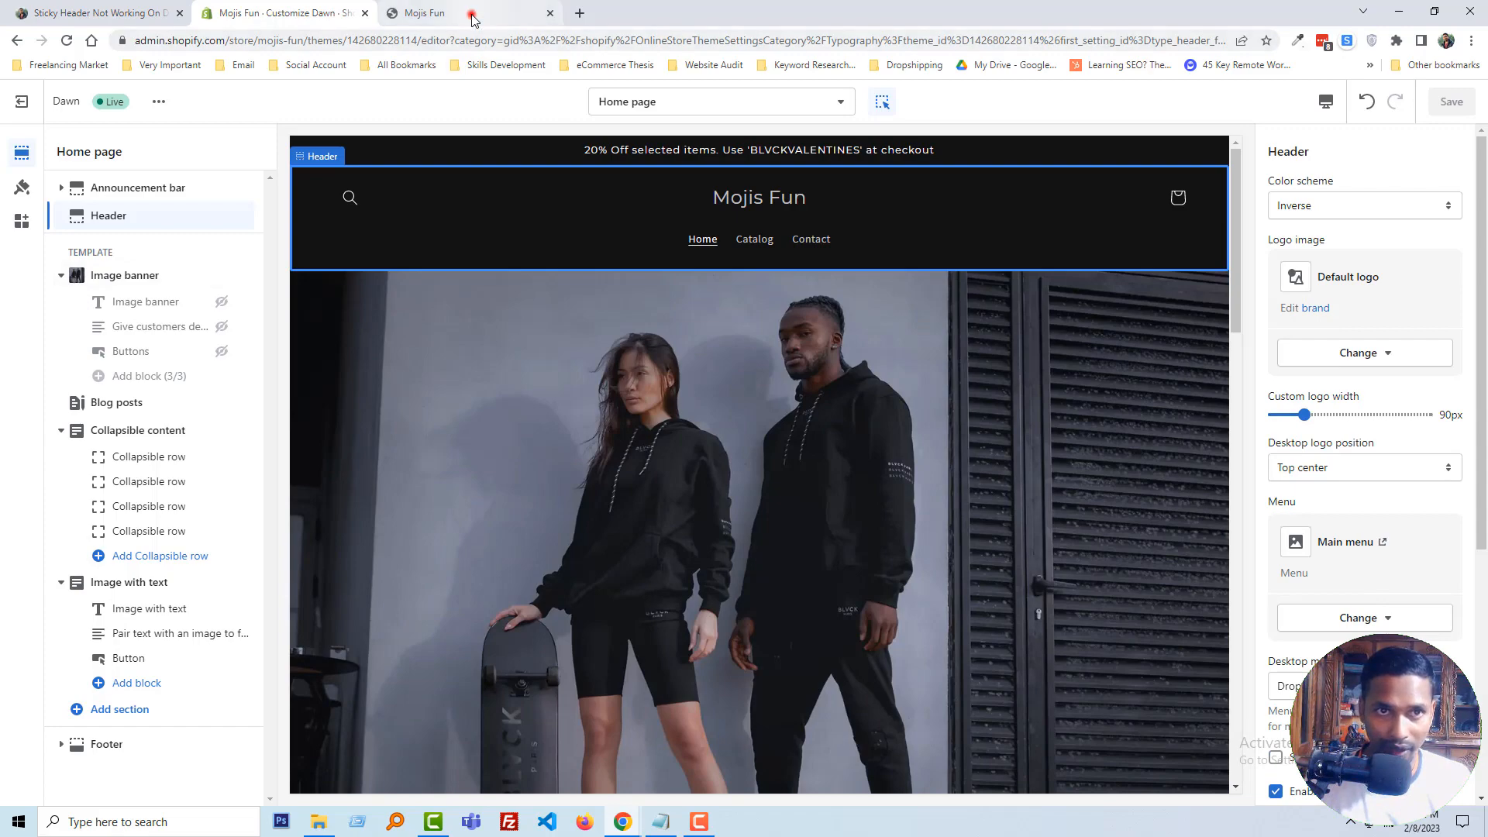
left_click(431, 13)
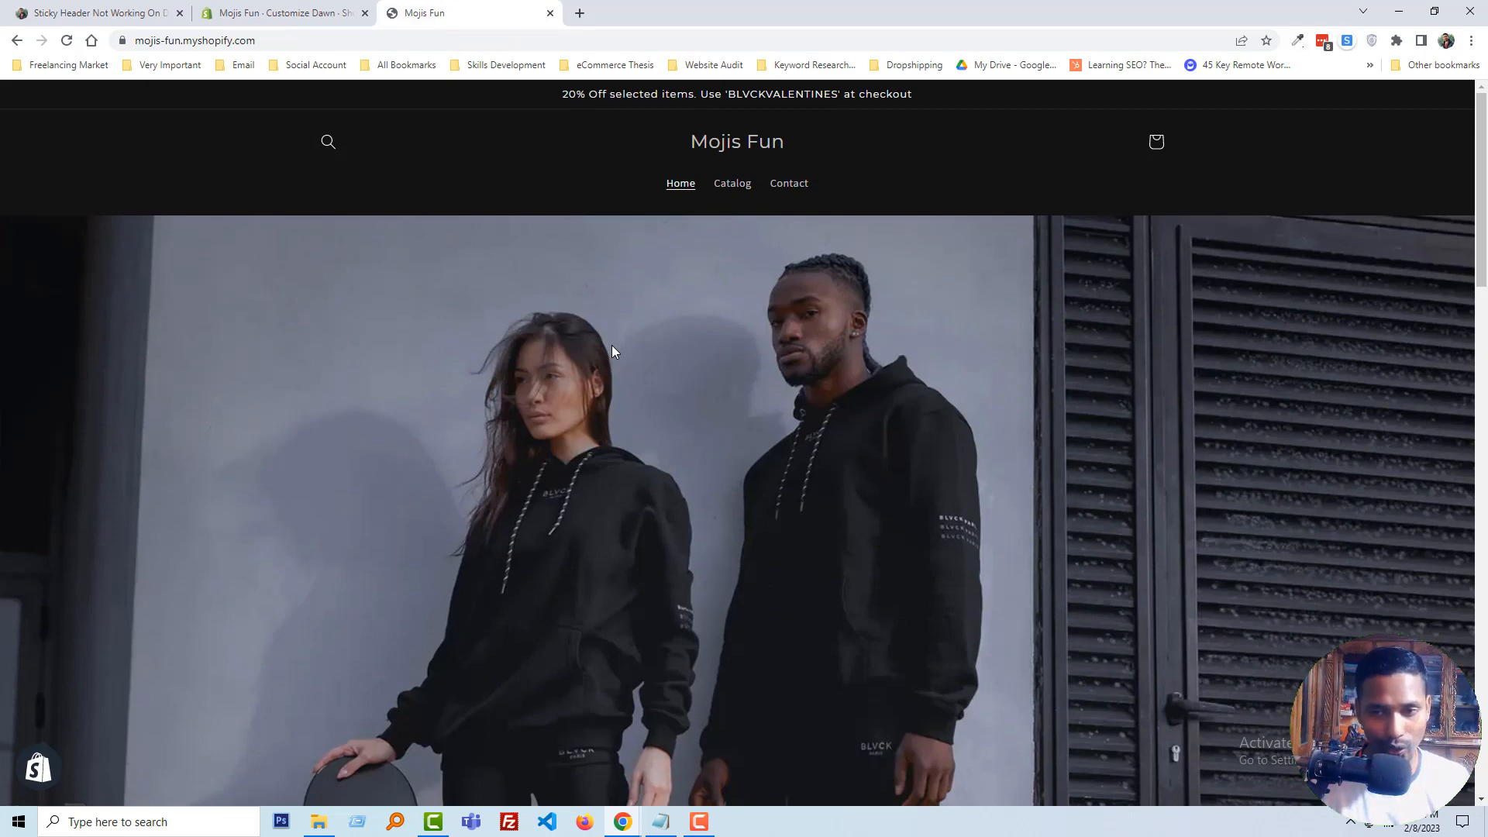
mouse_move(638, 354)
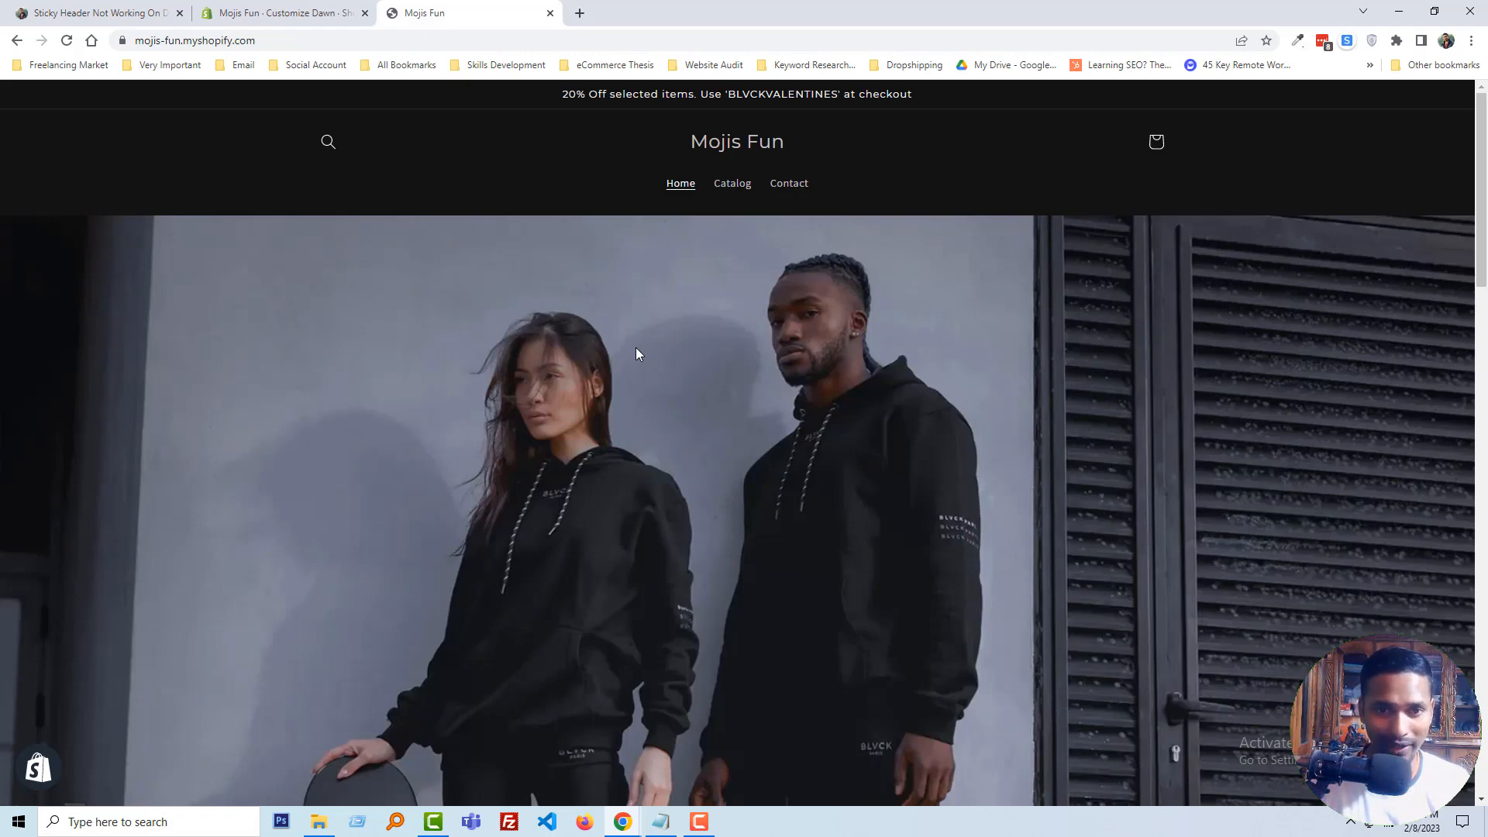
mouse_move(648, 362)
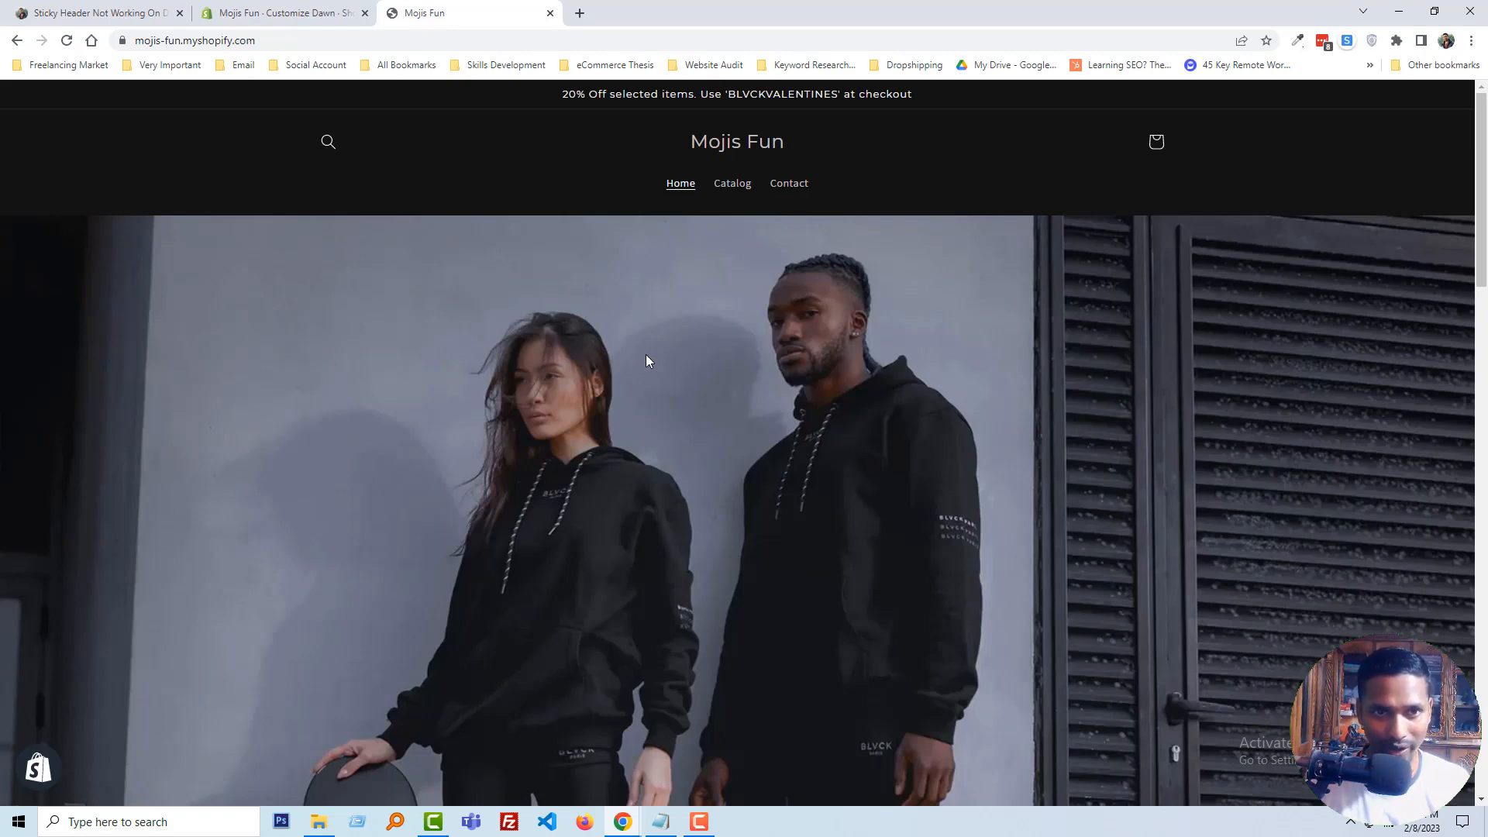
mouse_move(658, 377)
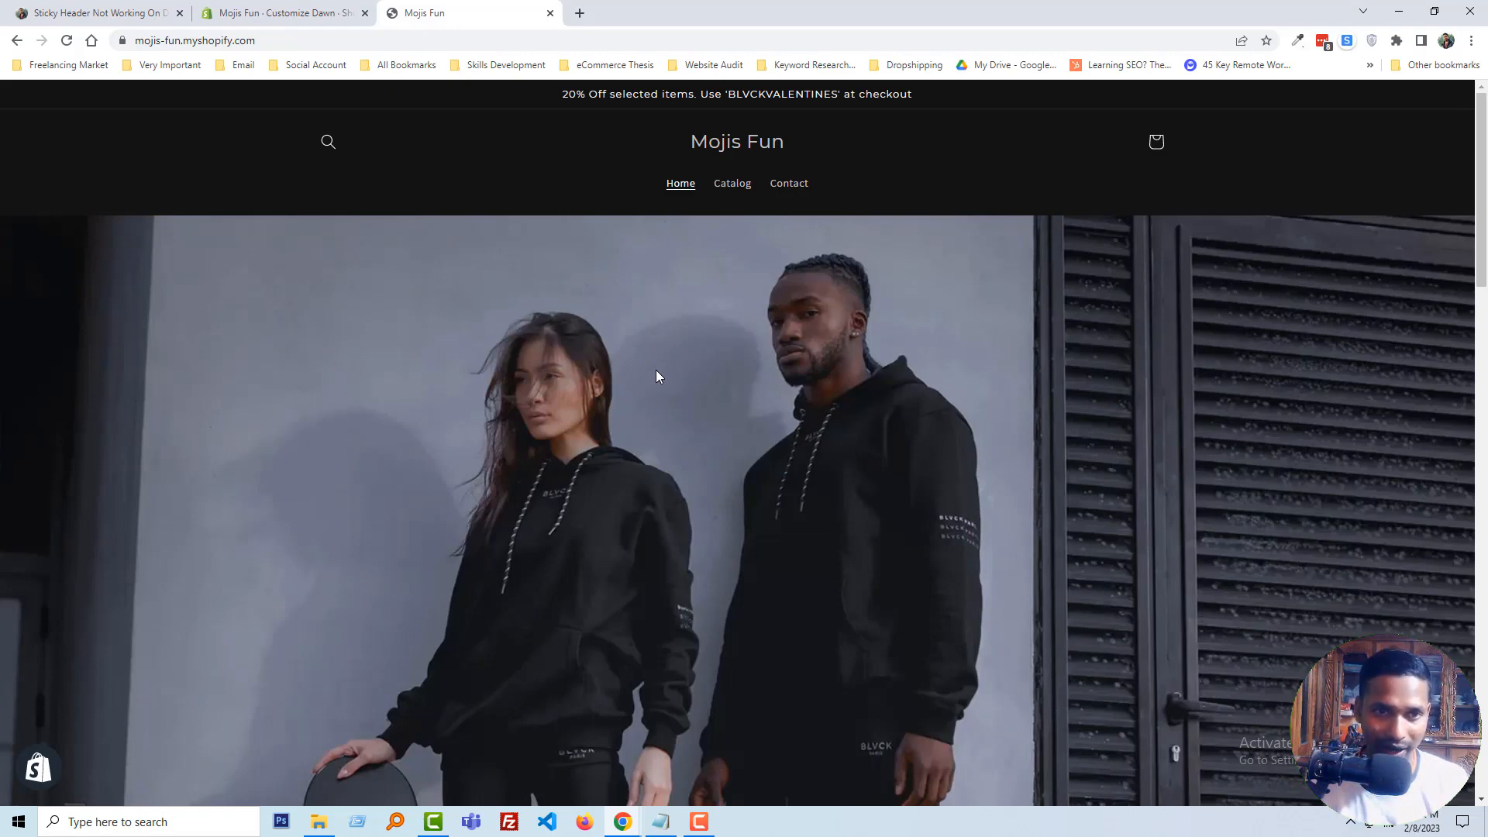
mouse_move(363, 158)
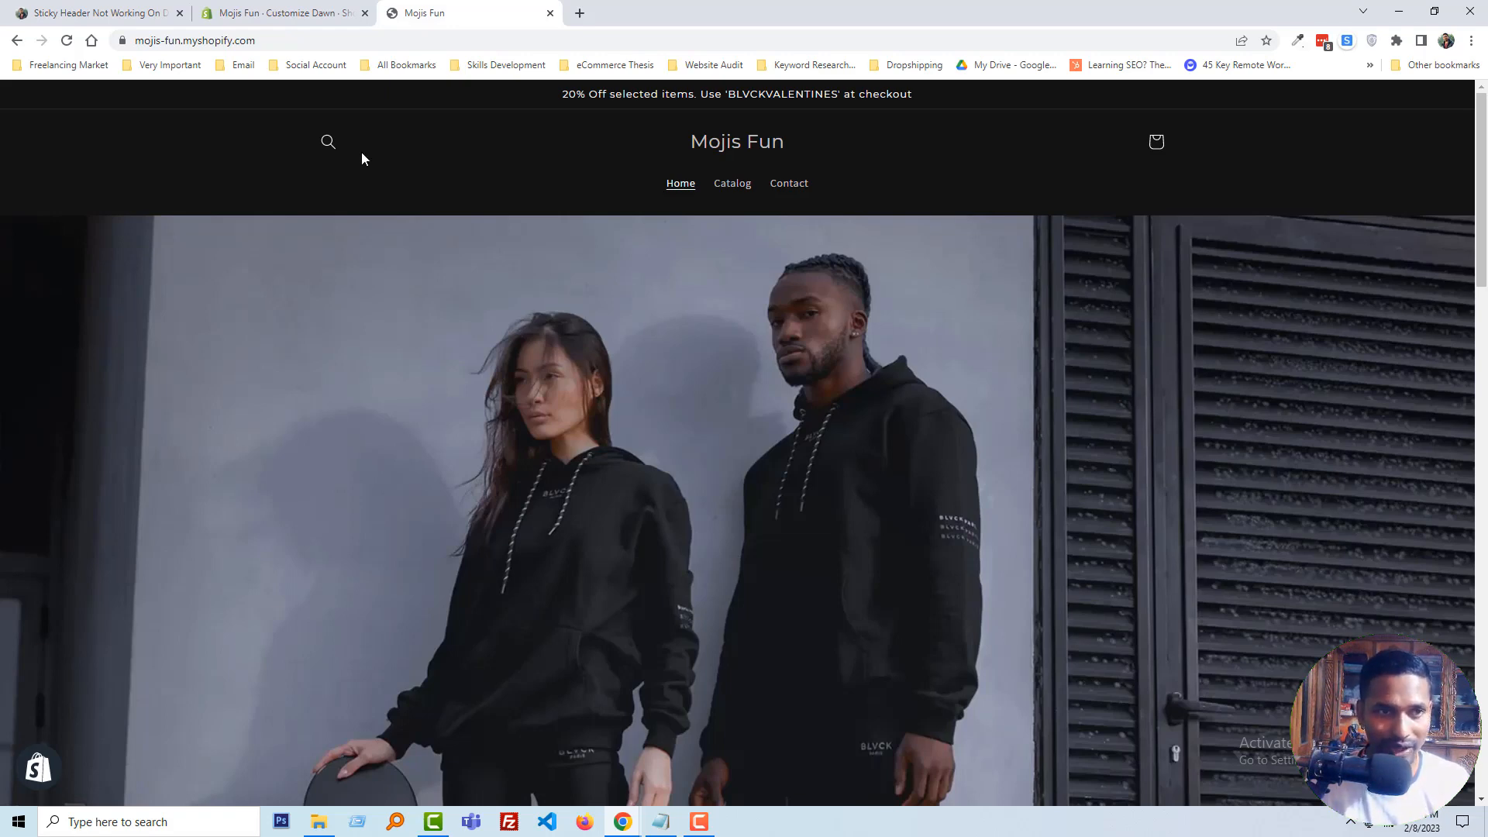
left_click(93, 13)
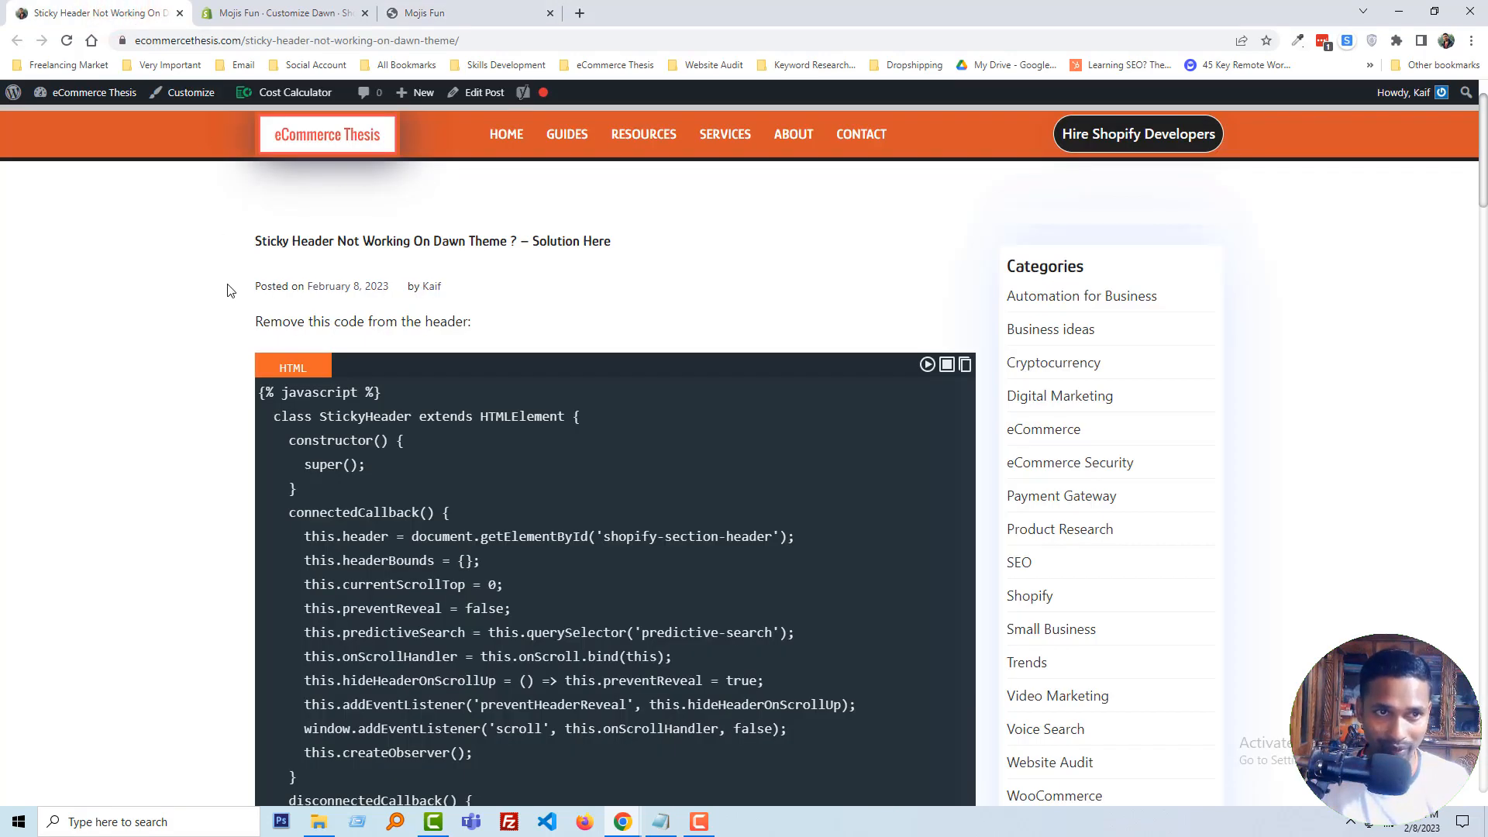
mouse_move(219, 259)
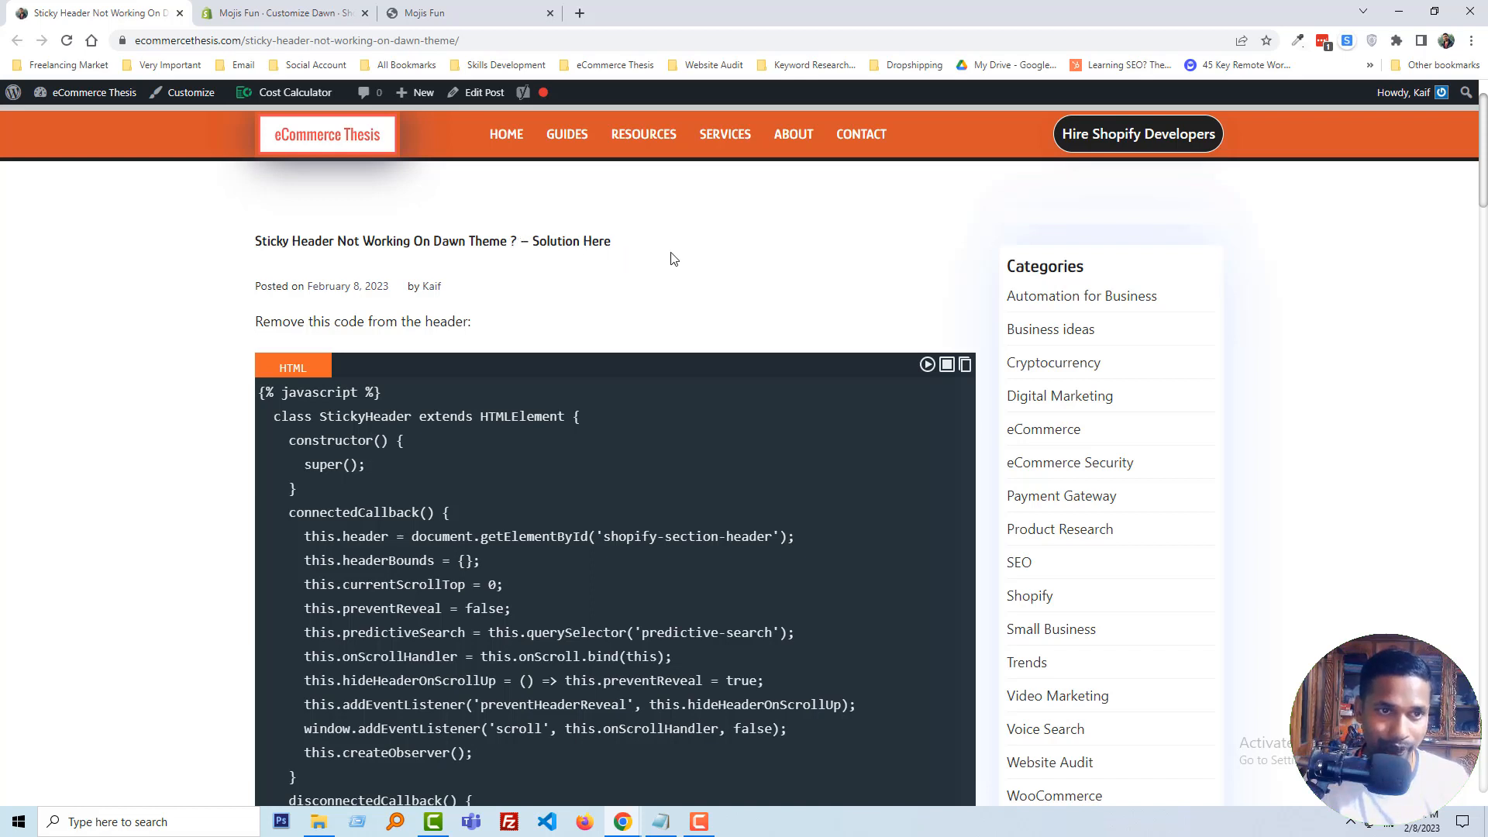
mouse_move(153, 297)
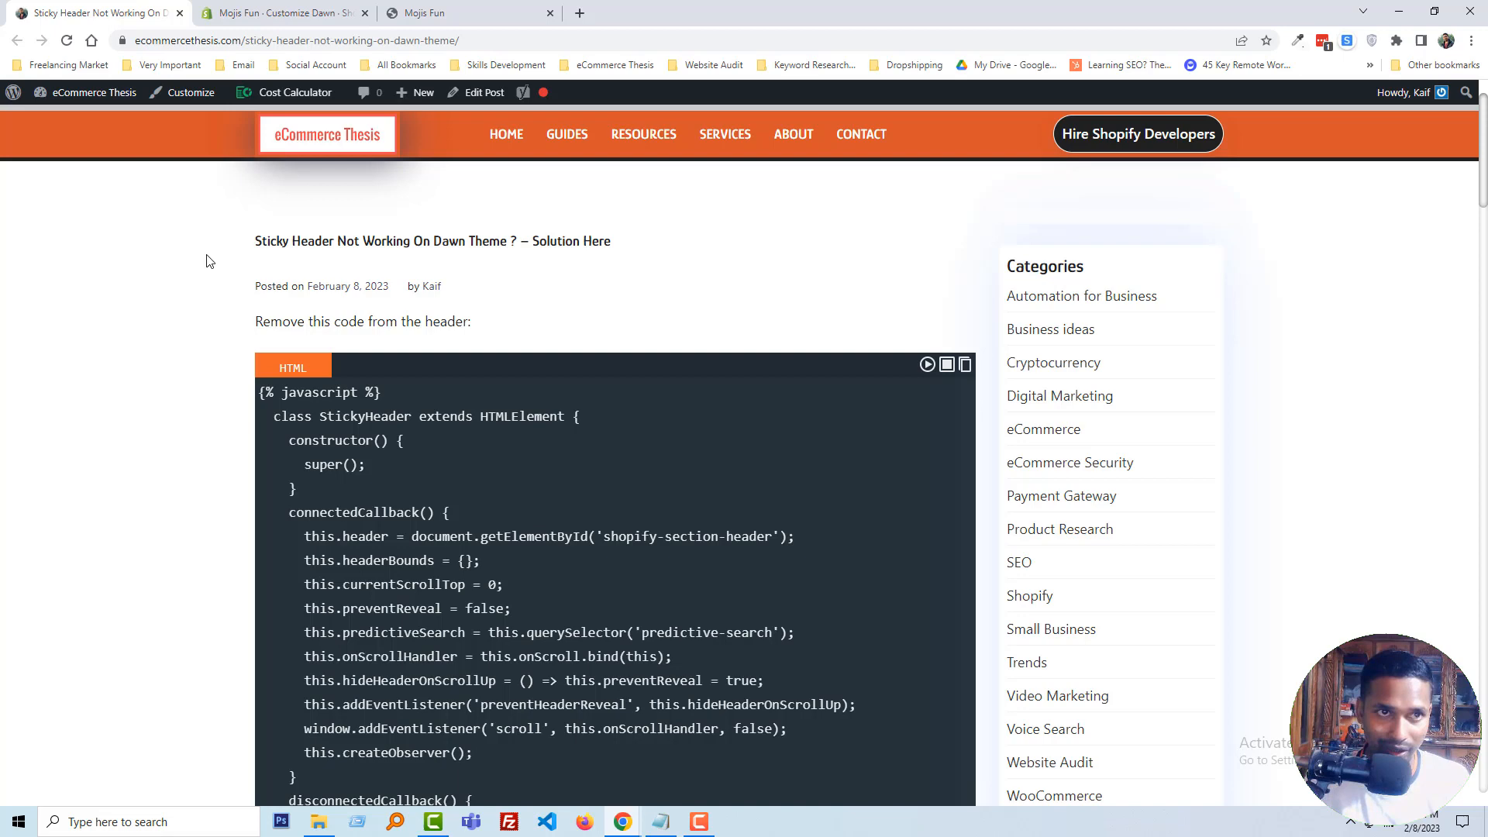
left_click(279, 13)
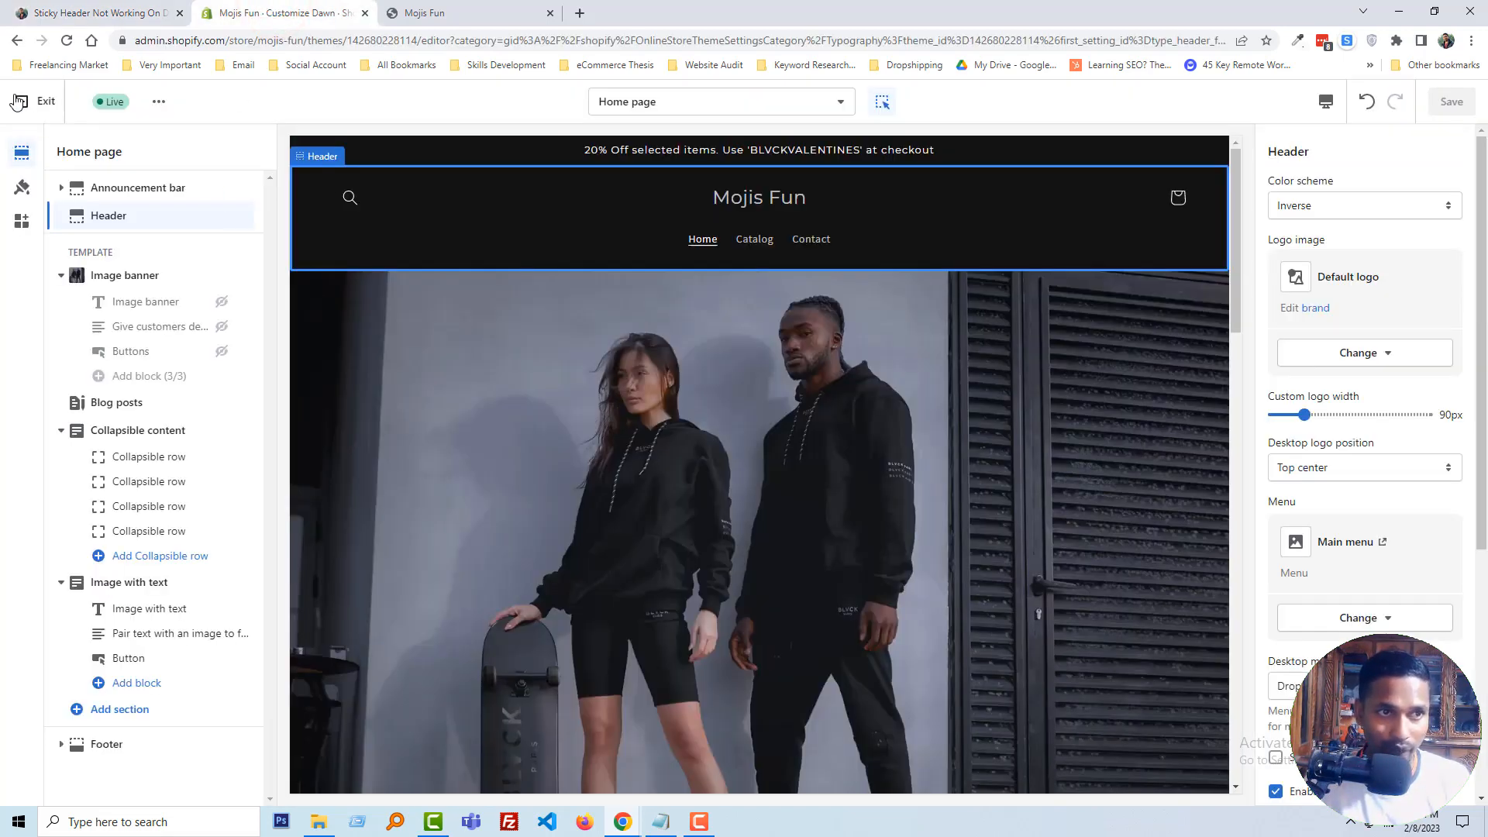
Step: Exit the customizer to the themes list and choose Edit code from Dawn's actions menu
left_click(46, 100)
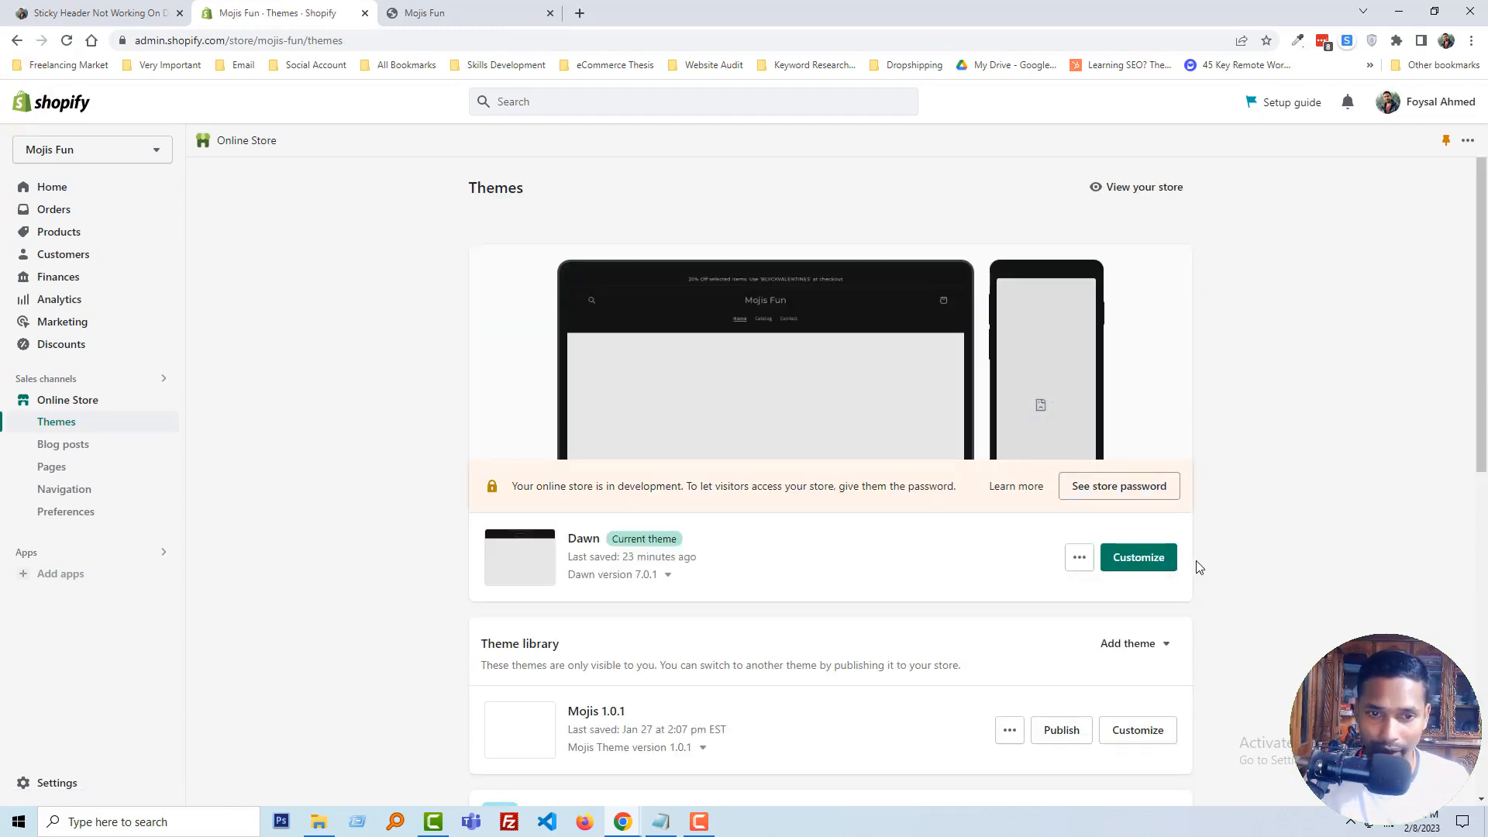
mouse_move(1080, 572)
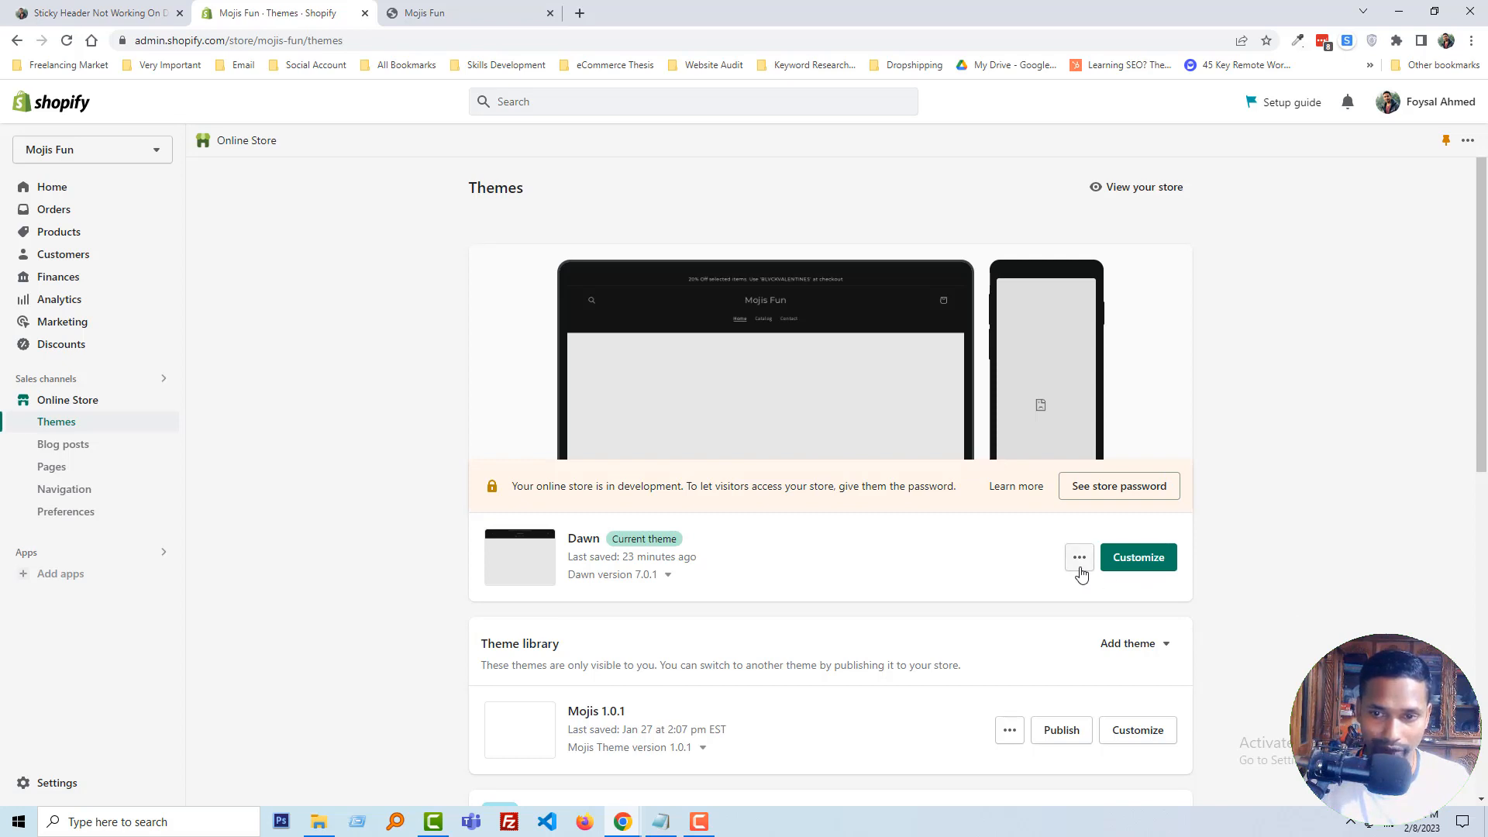
left_click(1079, 557)
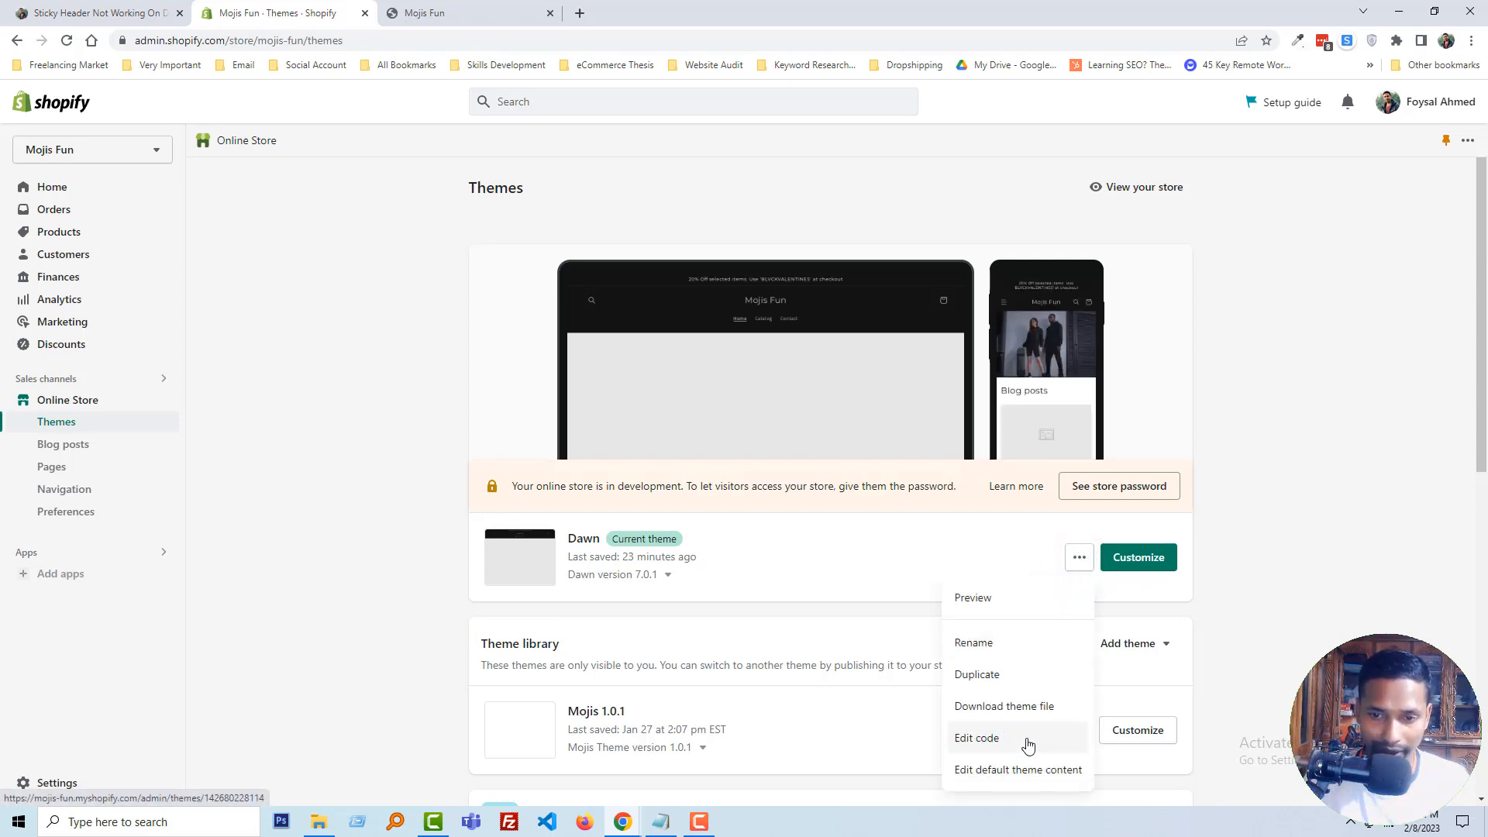
left_click(976, 737)
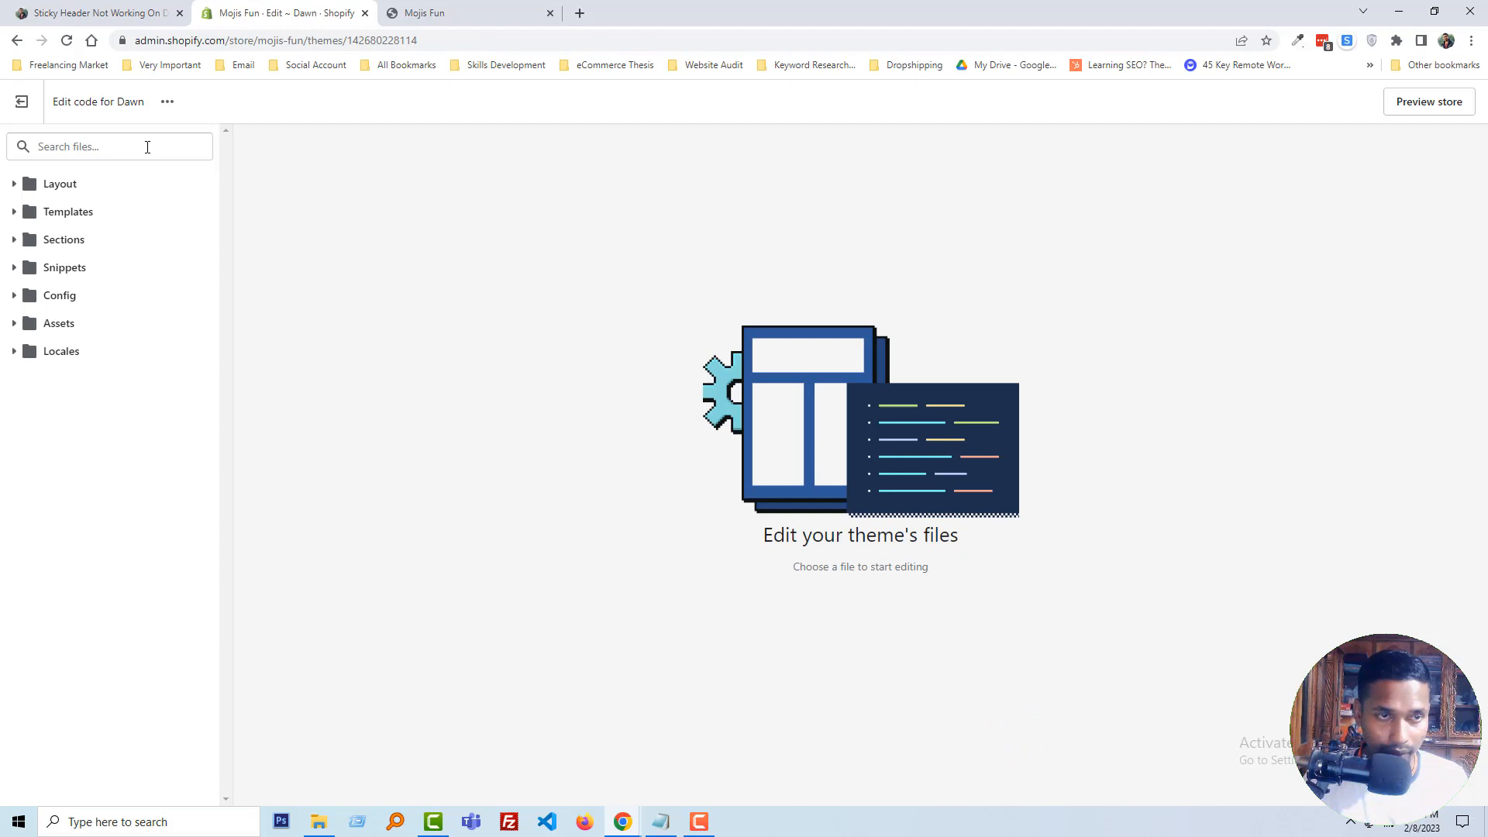
Step: Search files for 'hea', open Sections > header.liquid, and locate its javascript block near the end
type("heade")
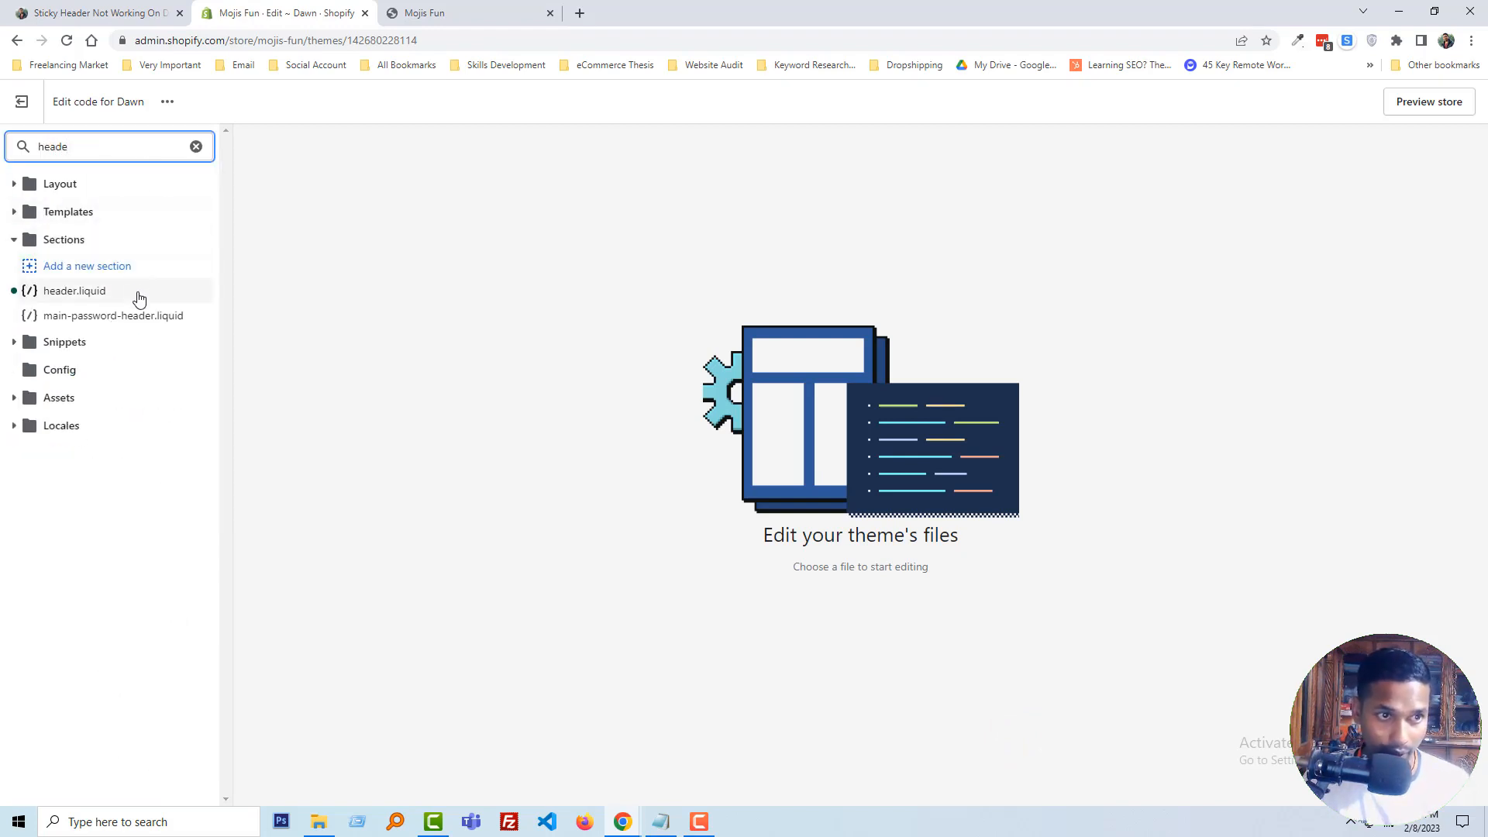
left_click(74, 291)
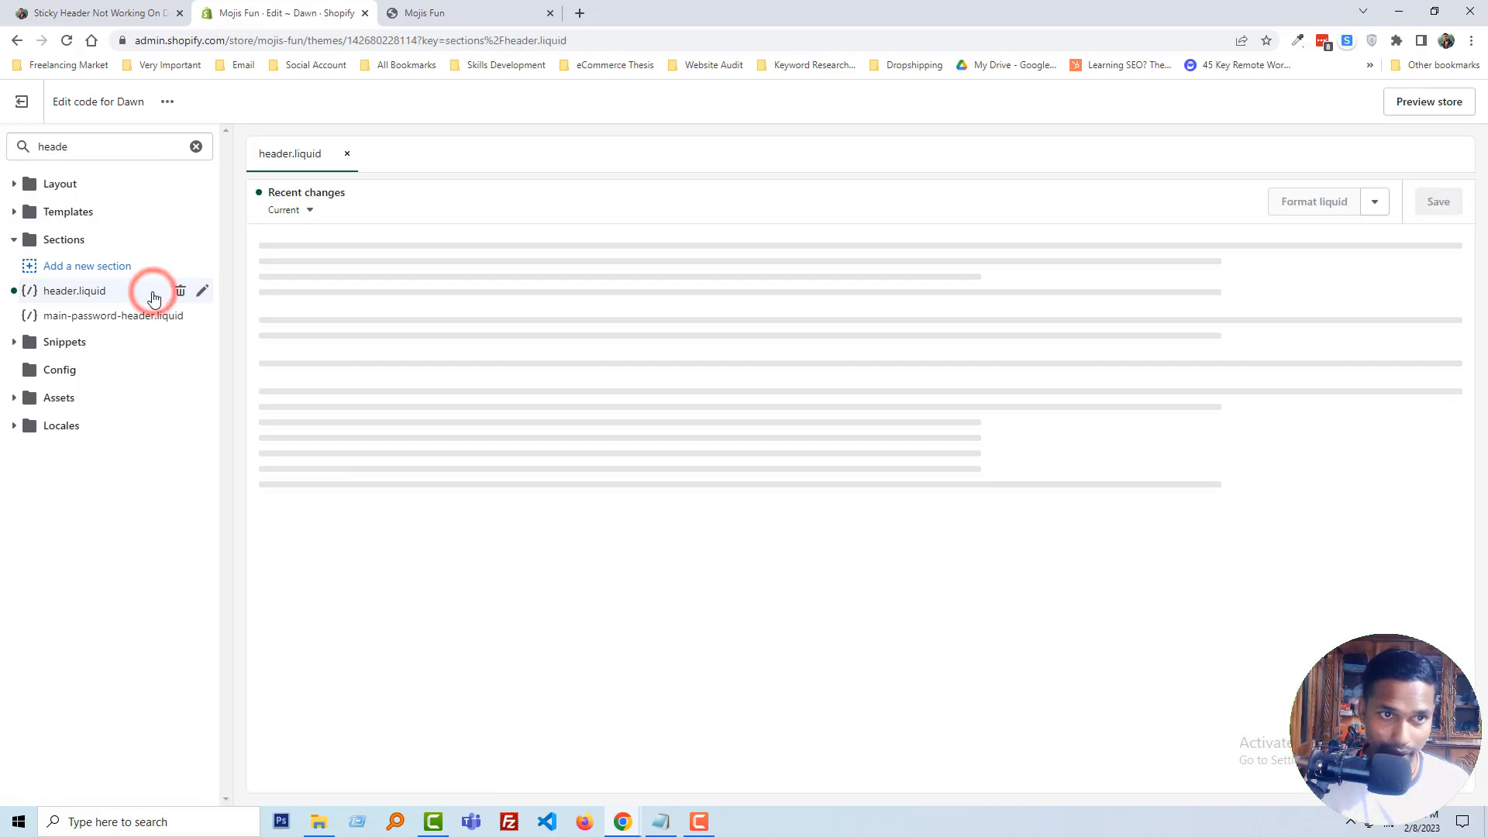
left_click(75, 290)
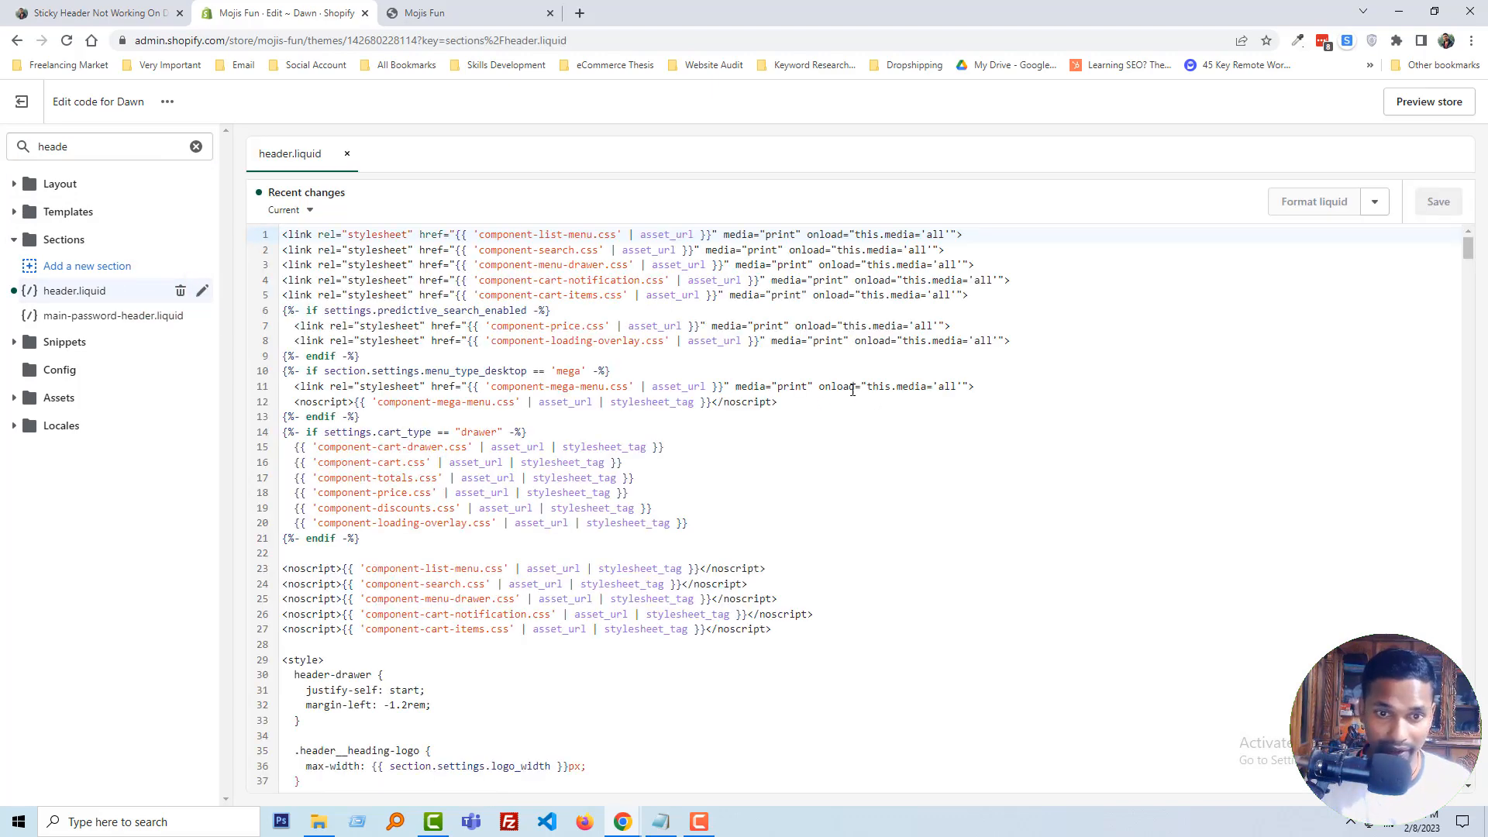
scroll("down", 3)
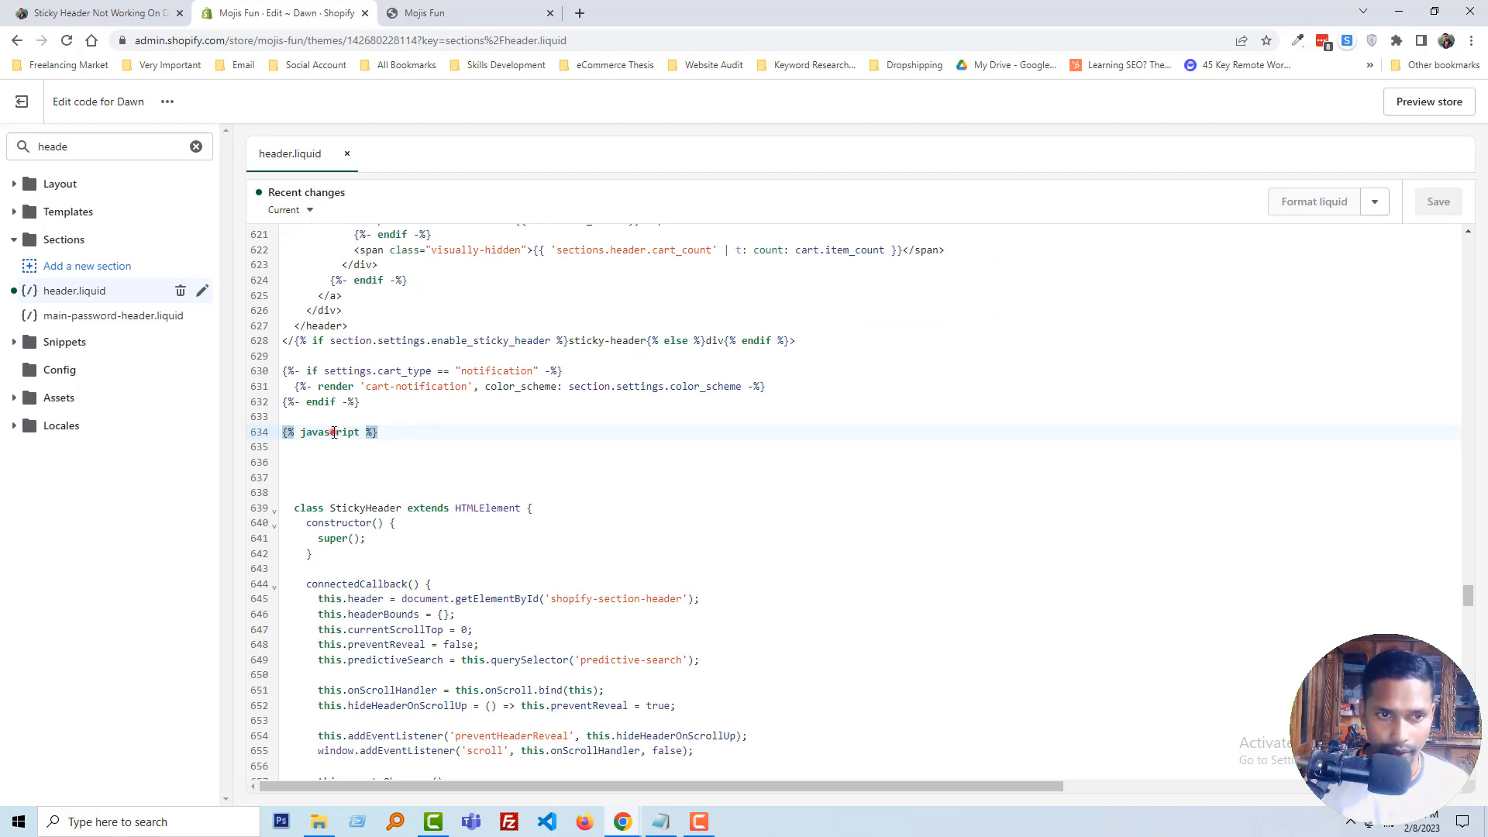
double_click(329, 431)
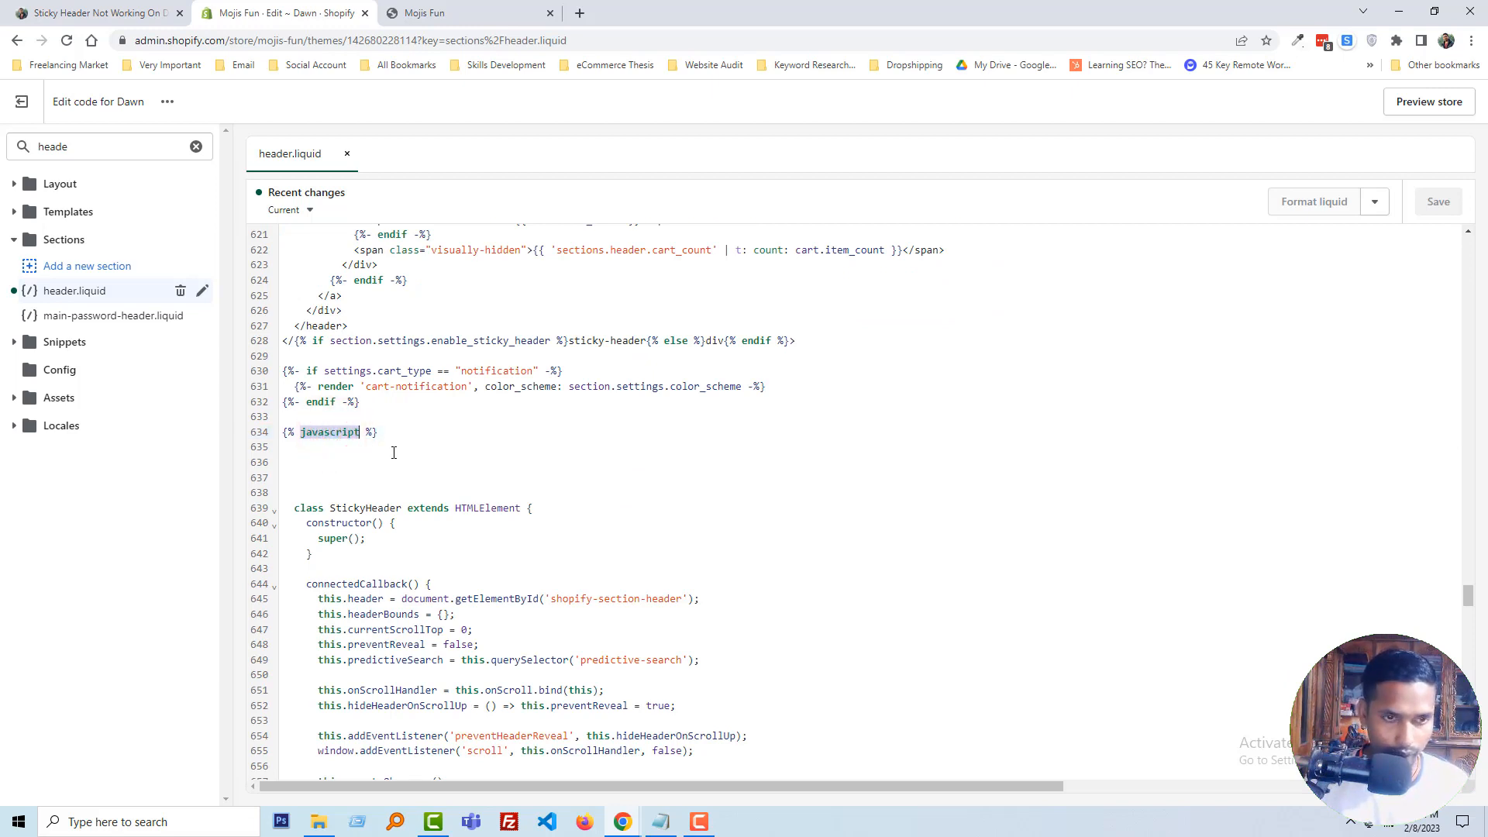
left_click(560, 477)
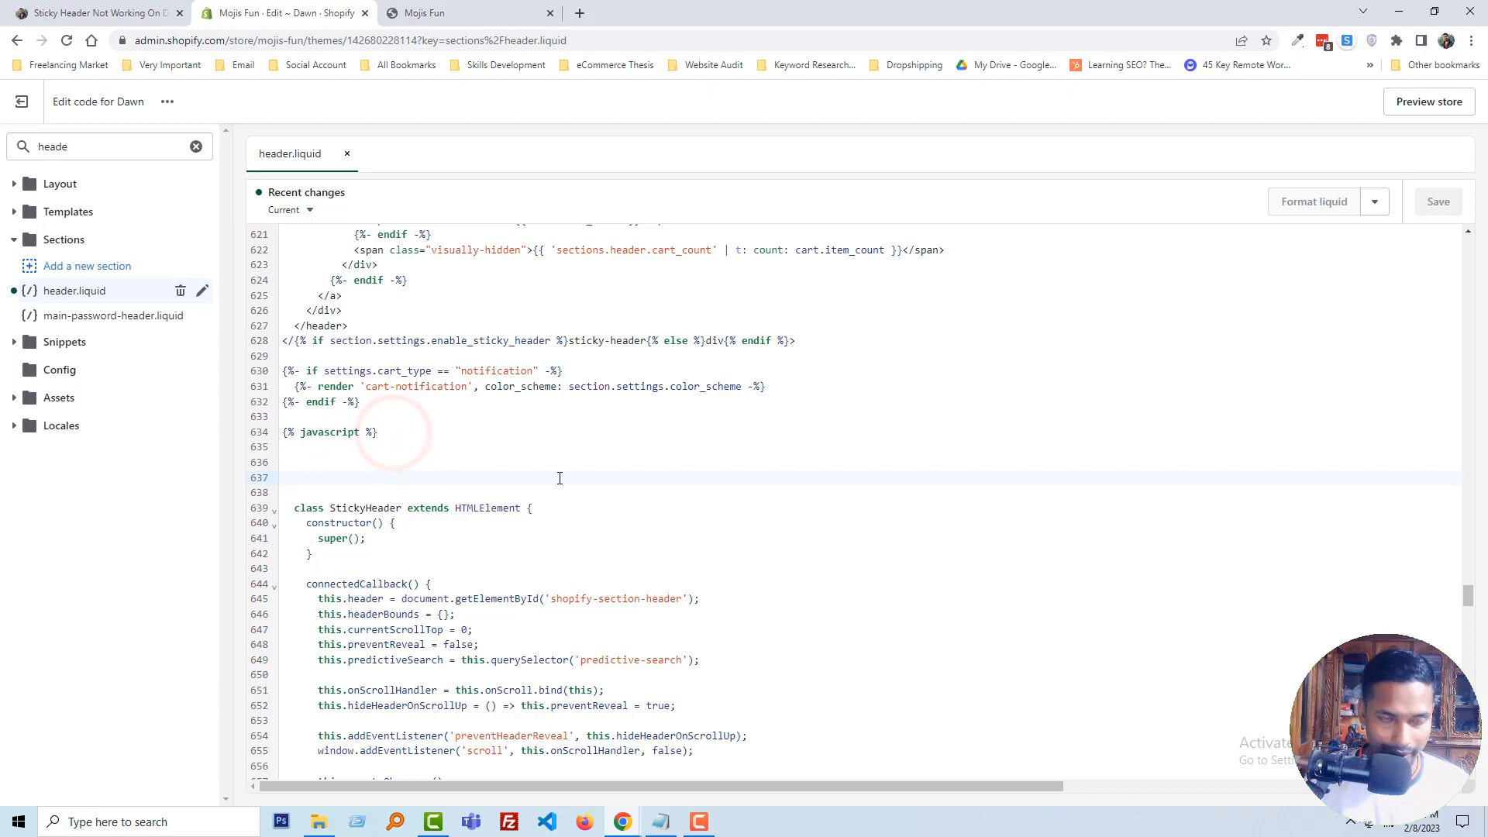
key("Ctrl+f")
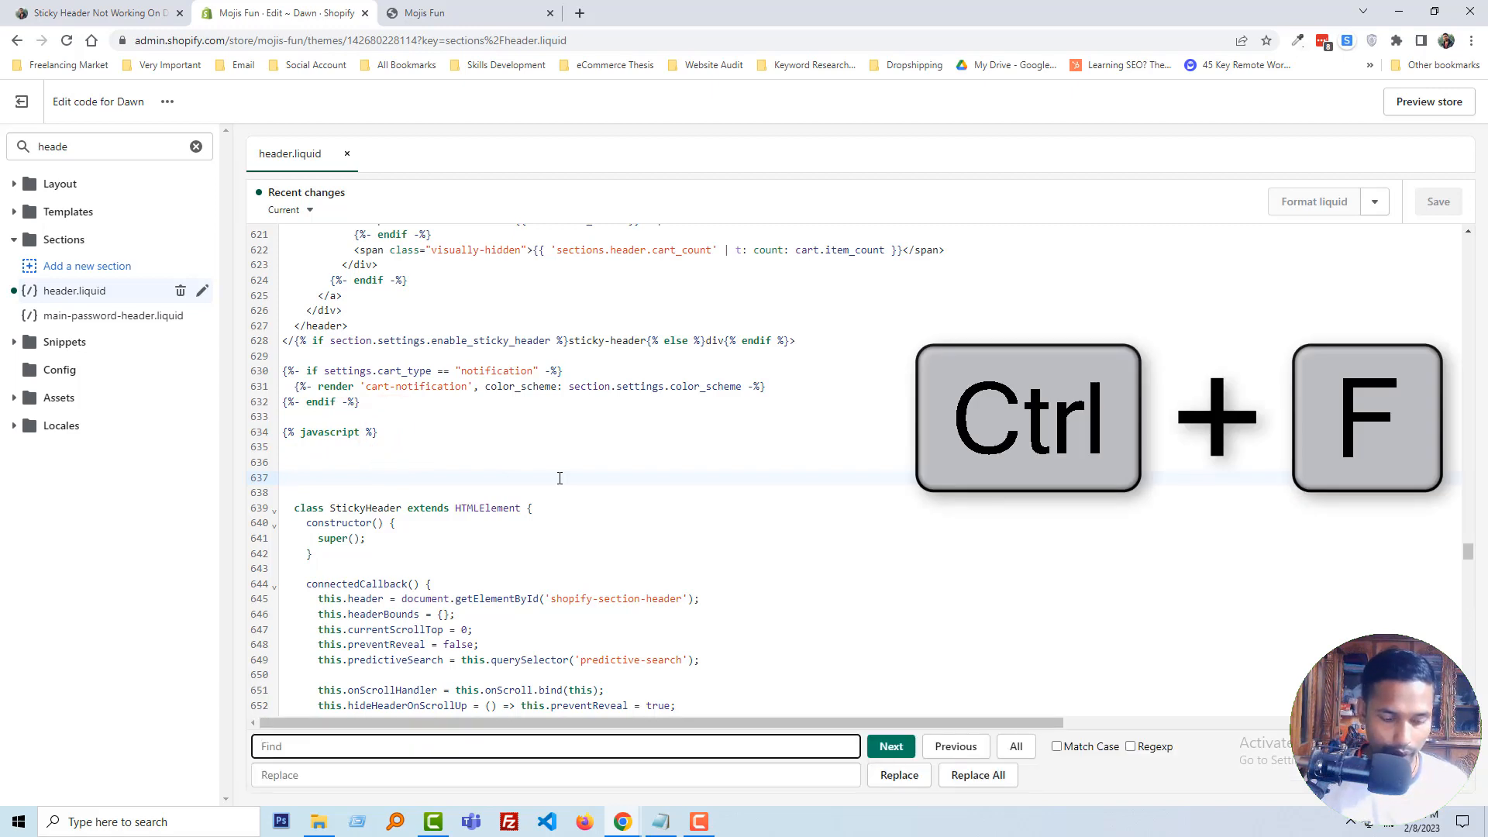
Step: Find '{% javascript %}' in header.liquid and place the cursor in the code below it
type("{% javascript %}")
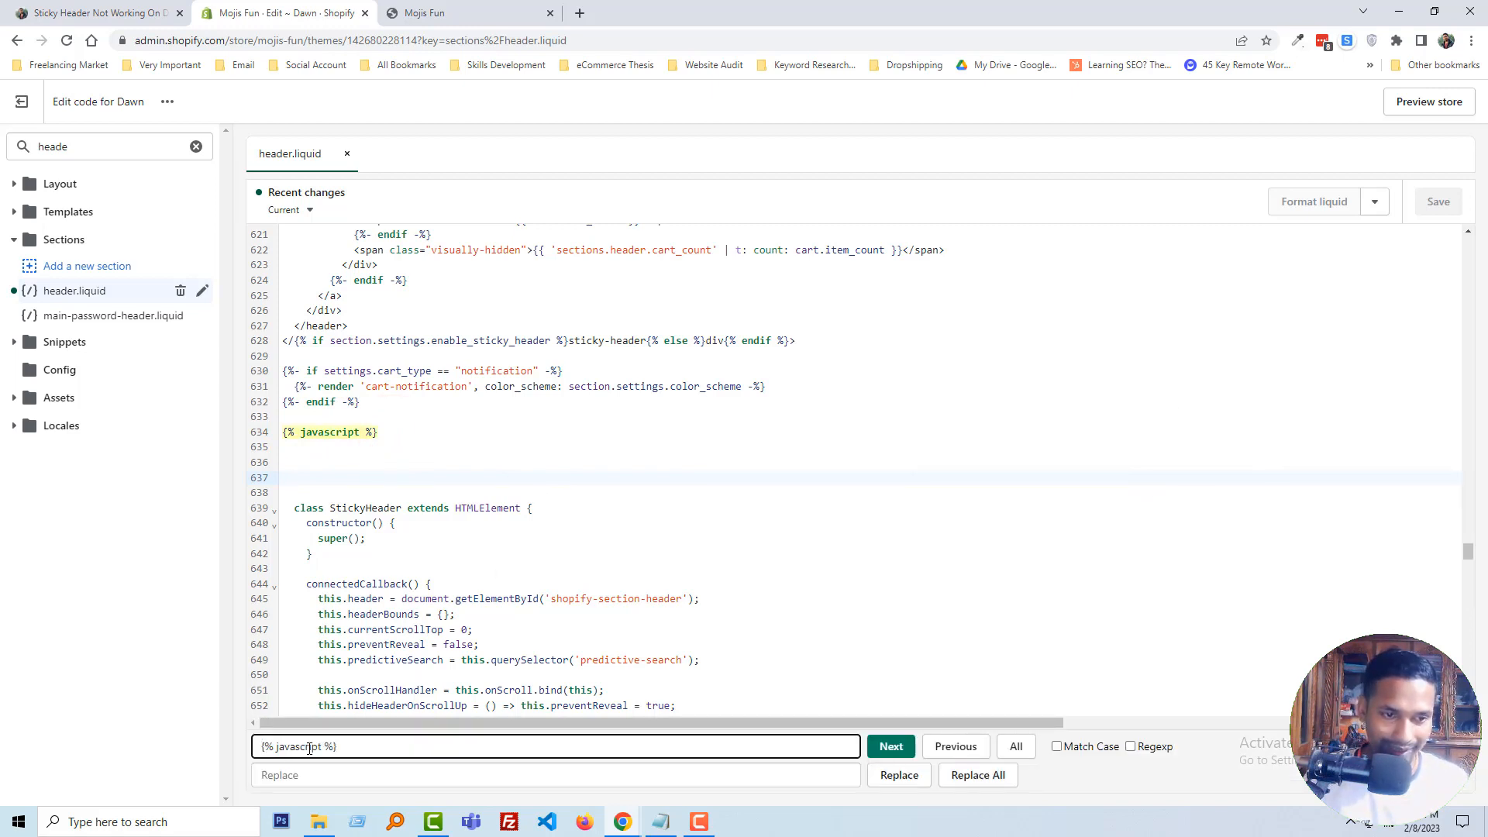
left_click(891, 745)
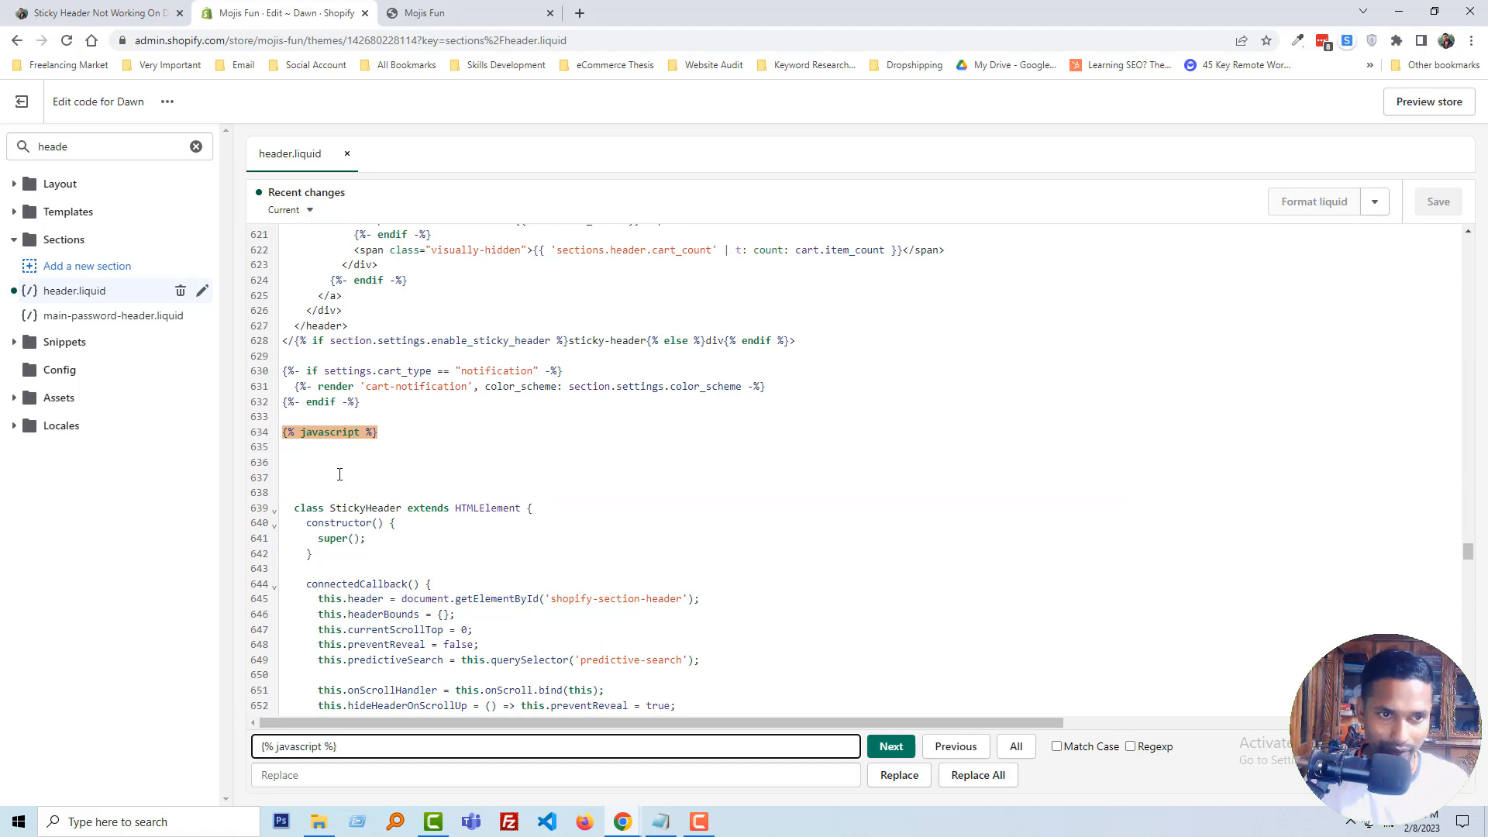
mouse_move(330, 467)
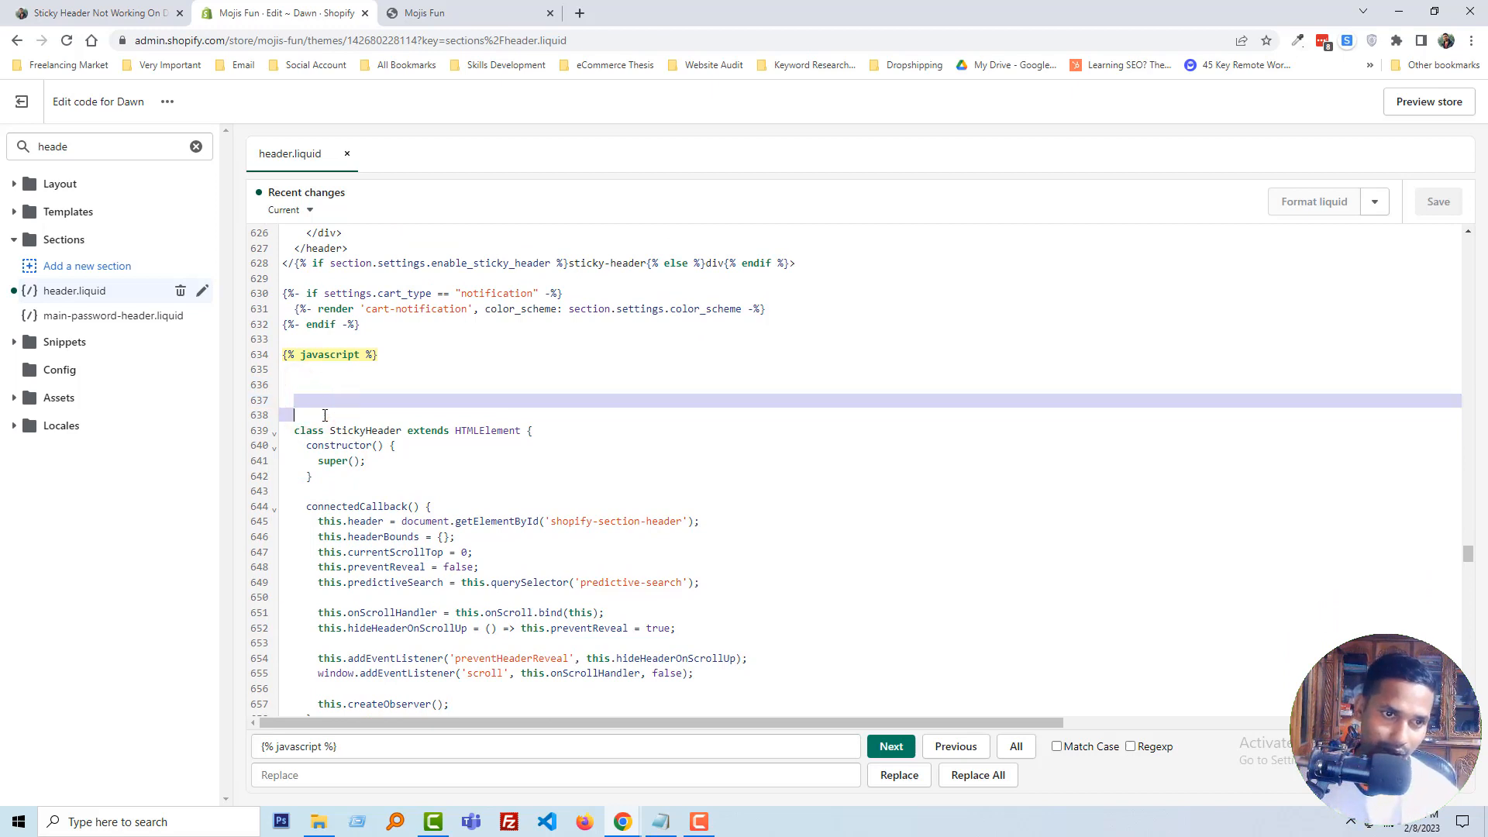
Step: Delete the StickyHeader class code up to endjavascript and save header.liquid
scroll("down", 3)
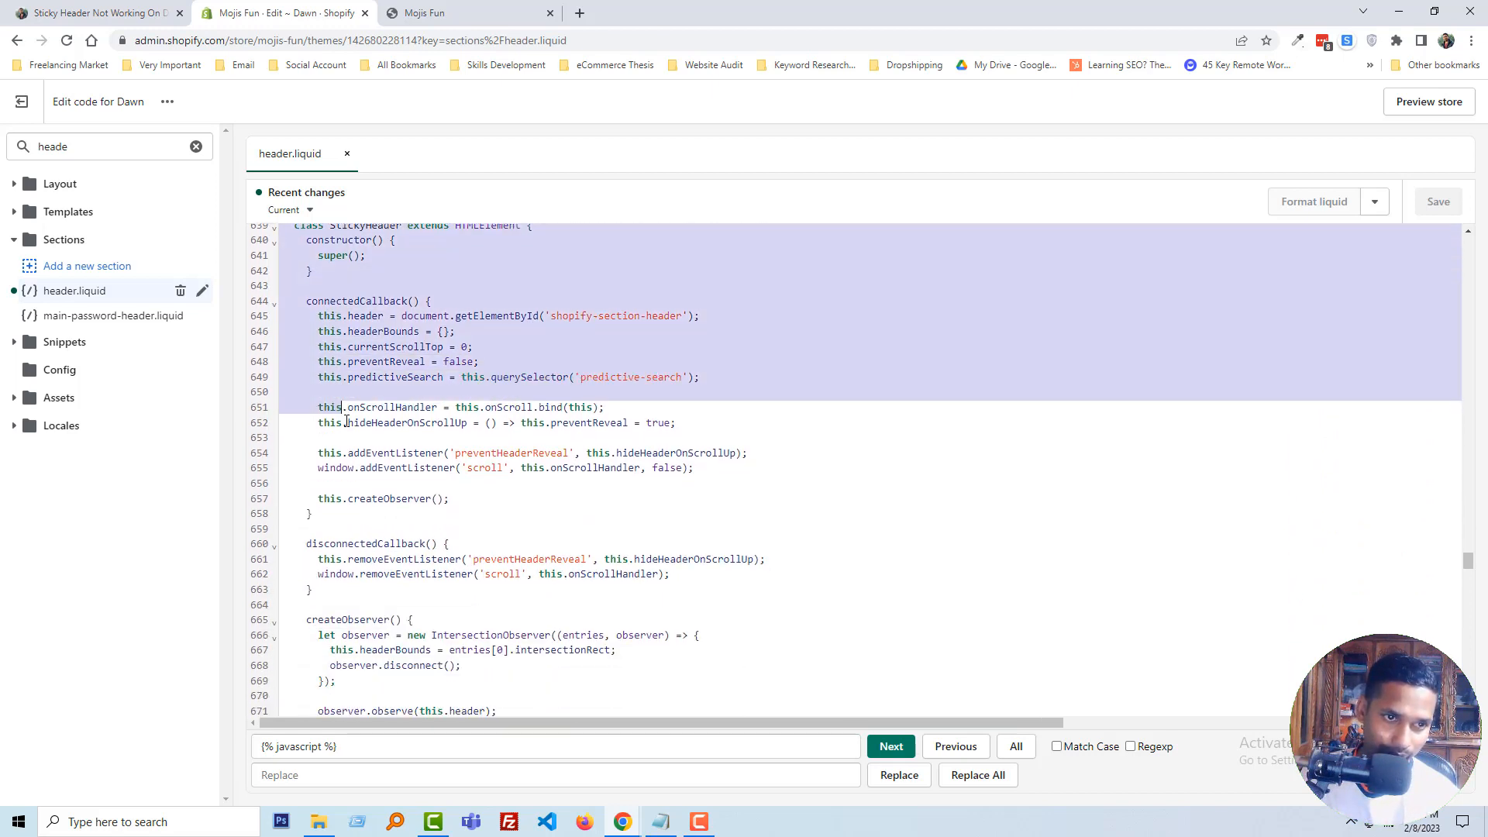
scroll("down", 3)
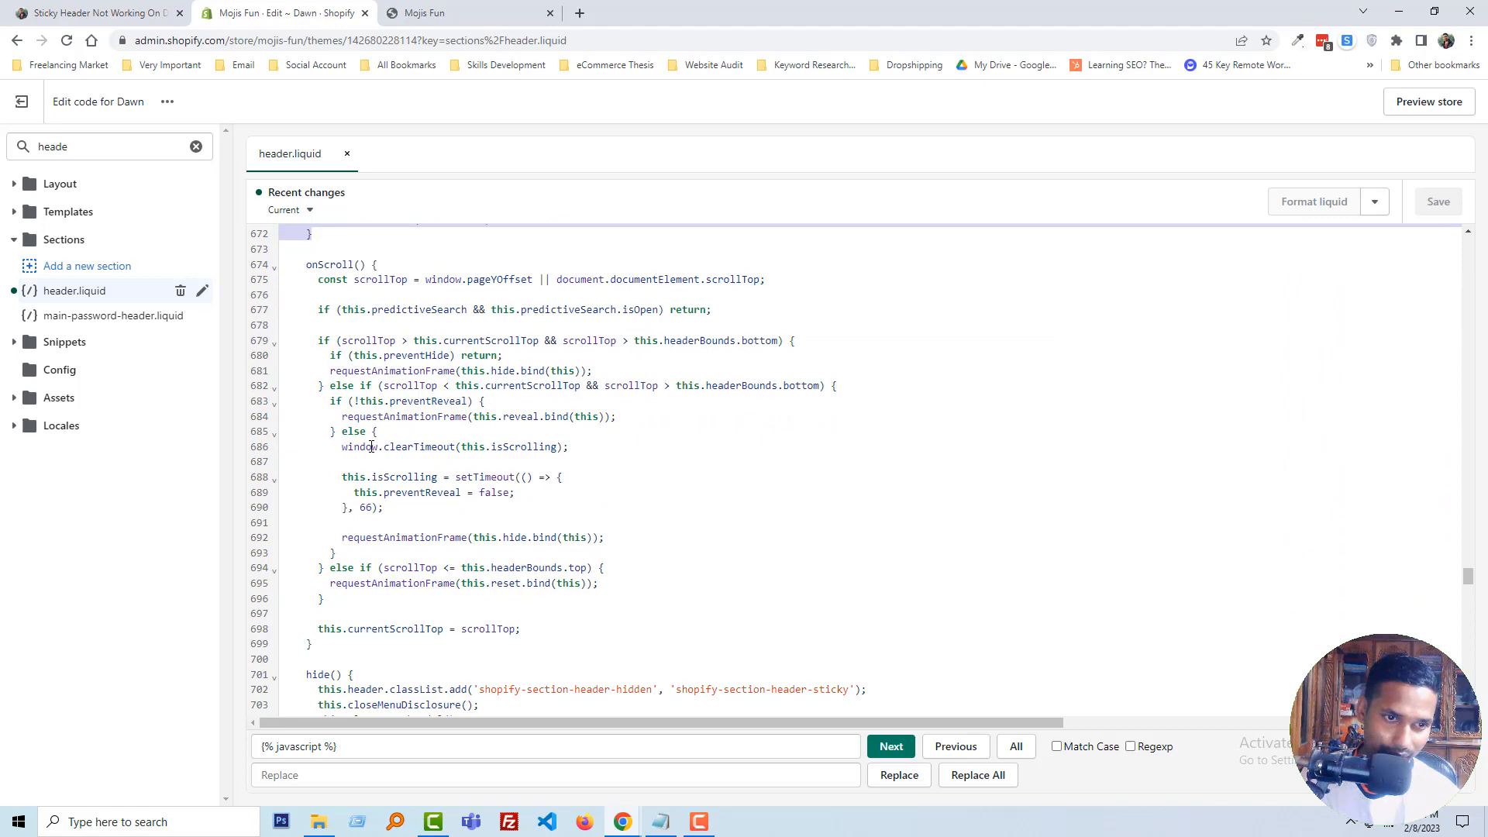
scroll("down", 3)
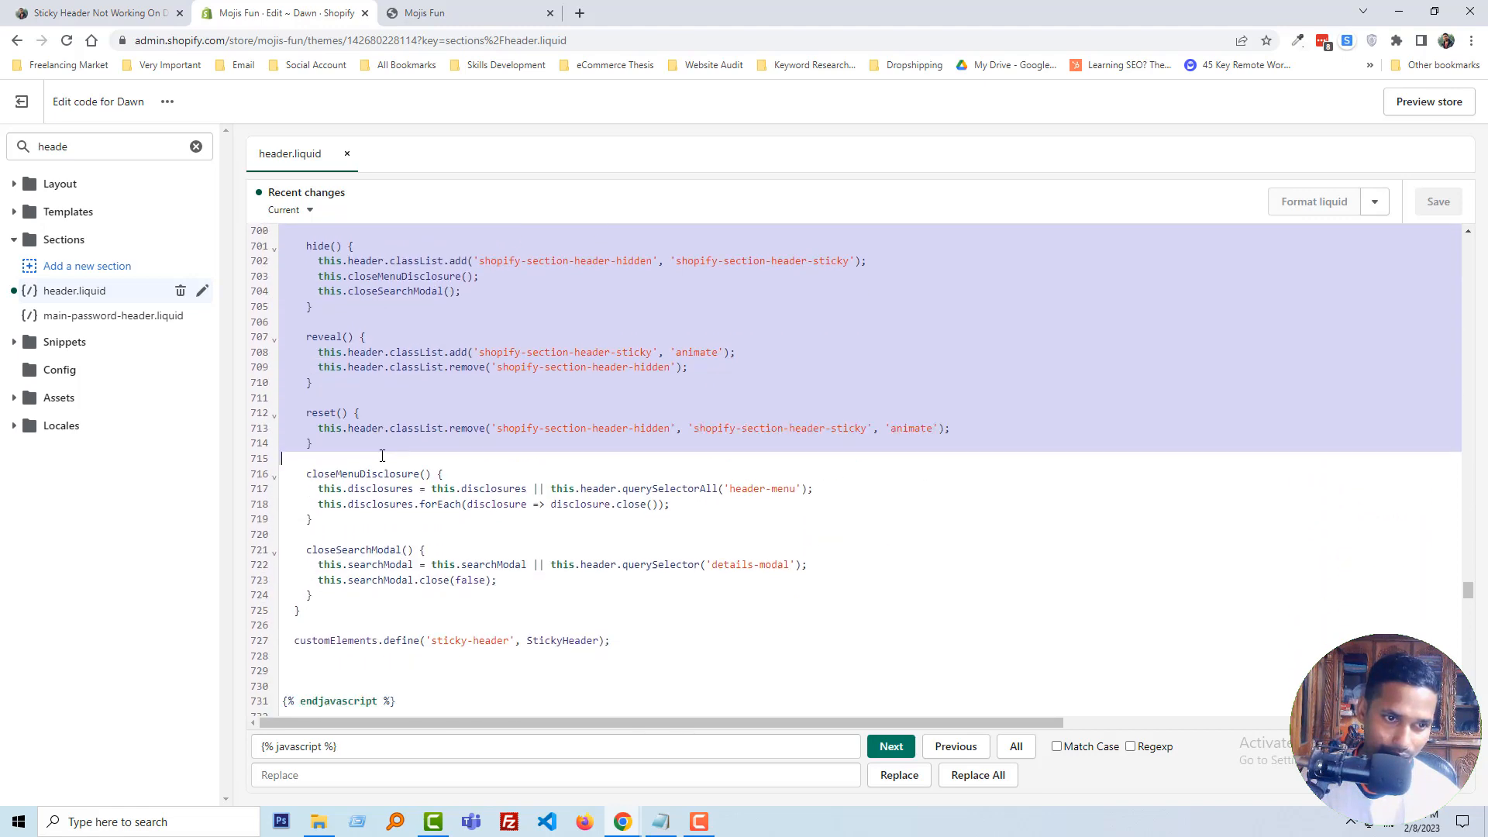
scroll("down", 3)
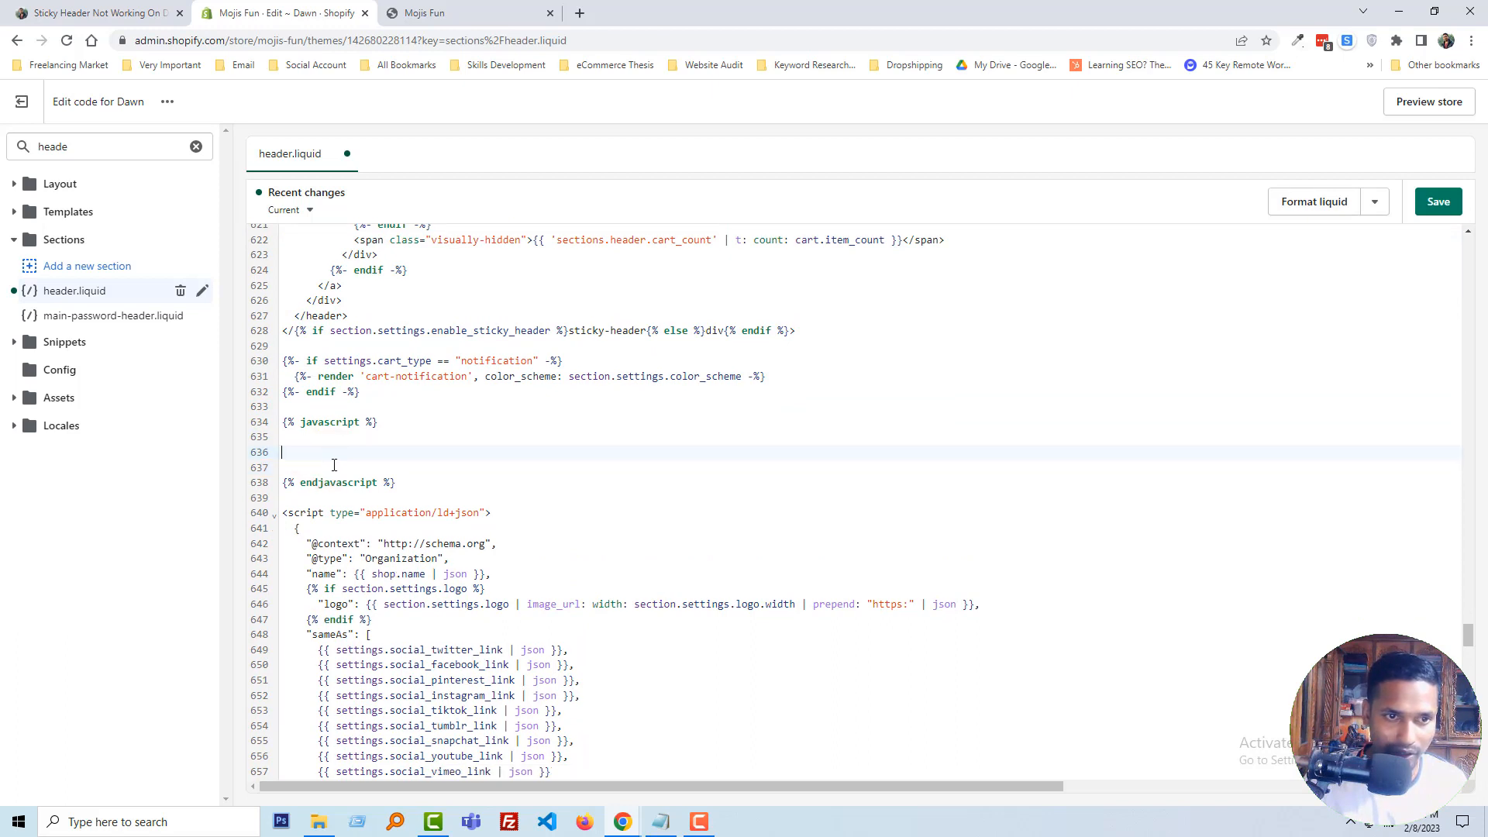
left_click(1438, 201)
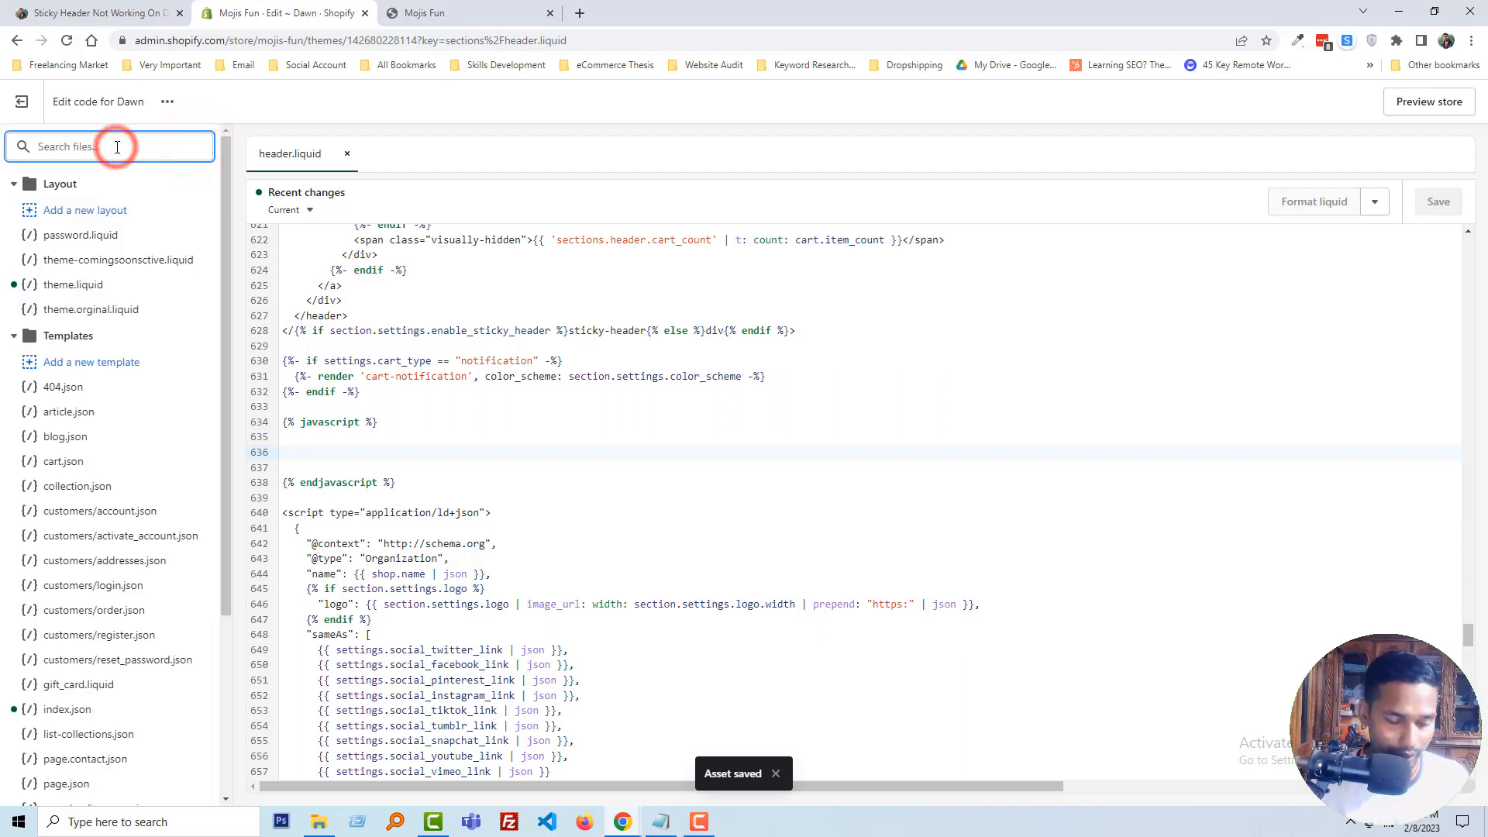
Step: Search files for 'glo' and open global.js from the Assets folder
type("global")
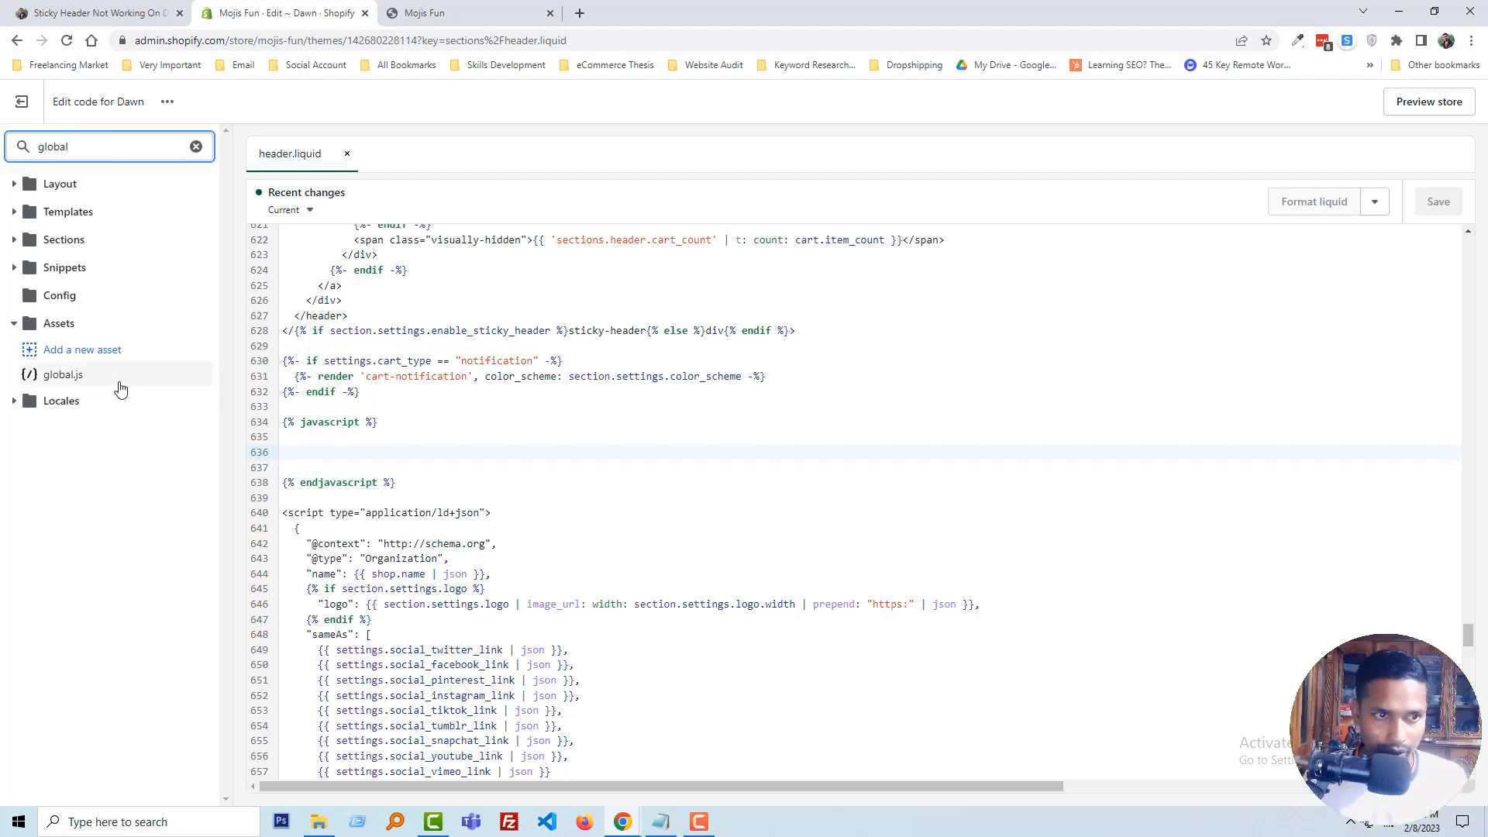
left_click(63, 375)
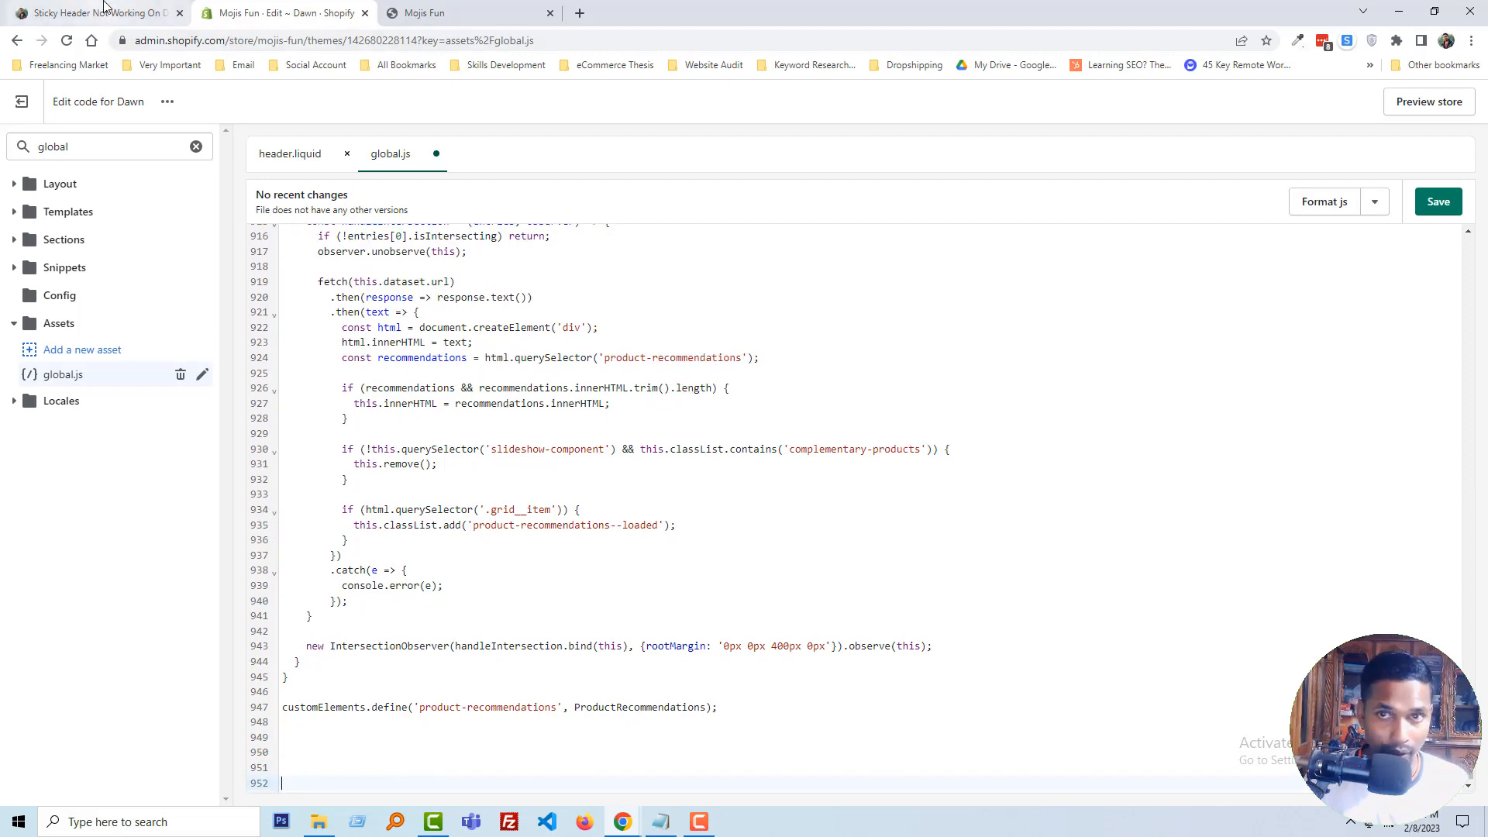
Step: Scroll the tutorial article to the Global.js step and highlight its instruction text
left_click(100, 14)
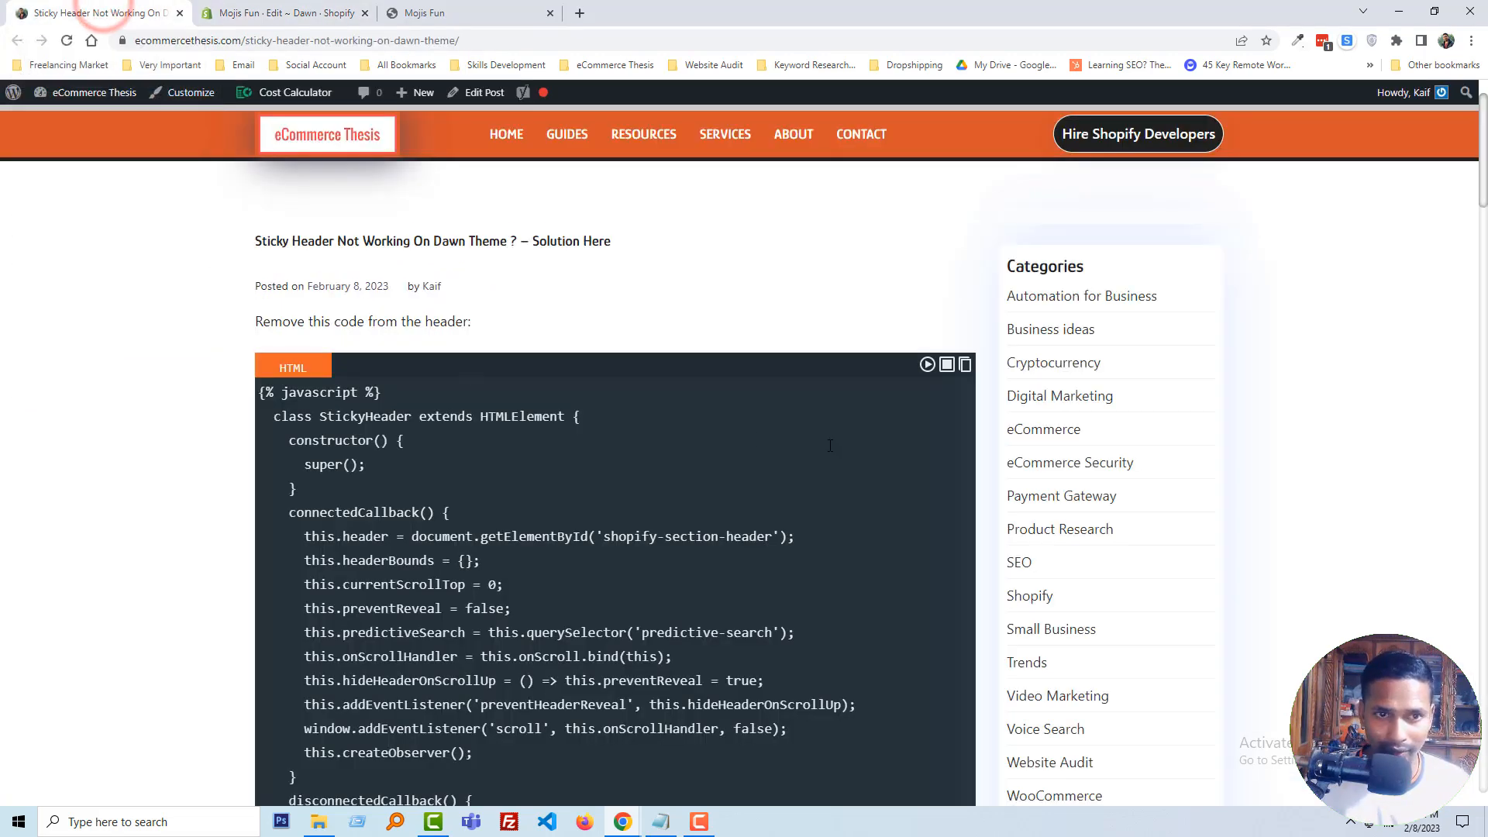
scroll("down", 3)
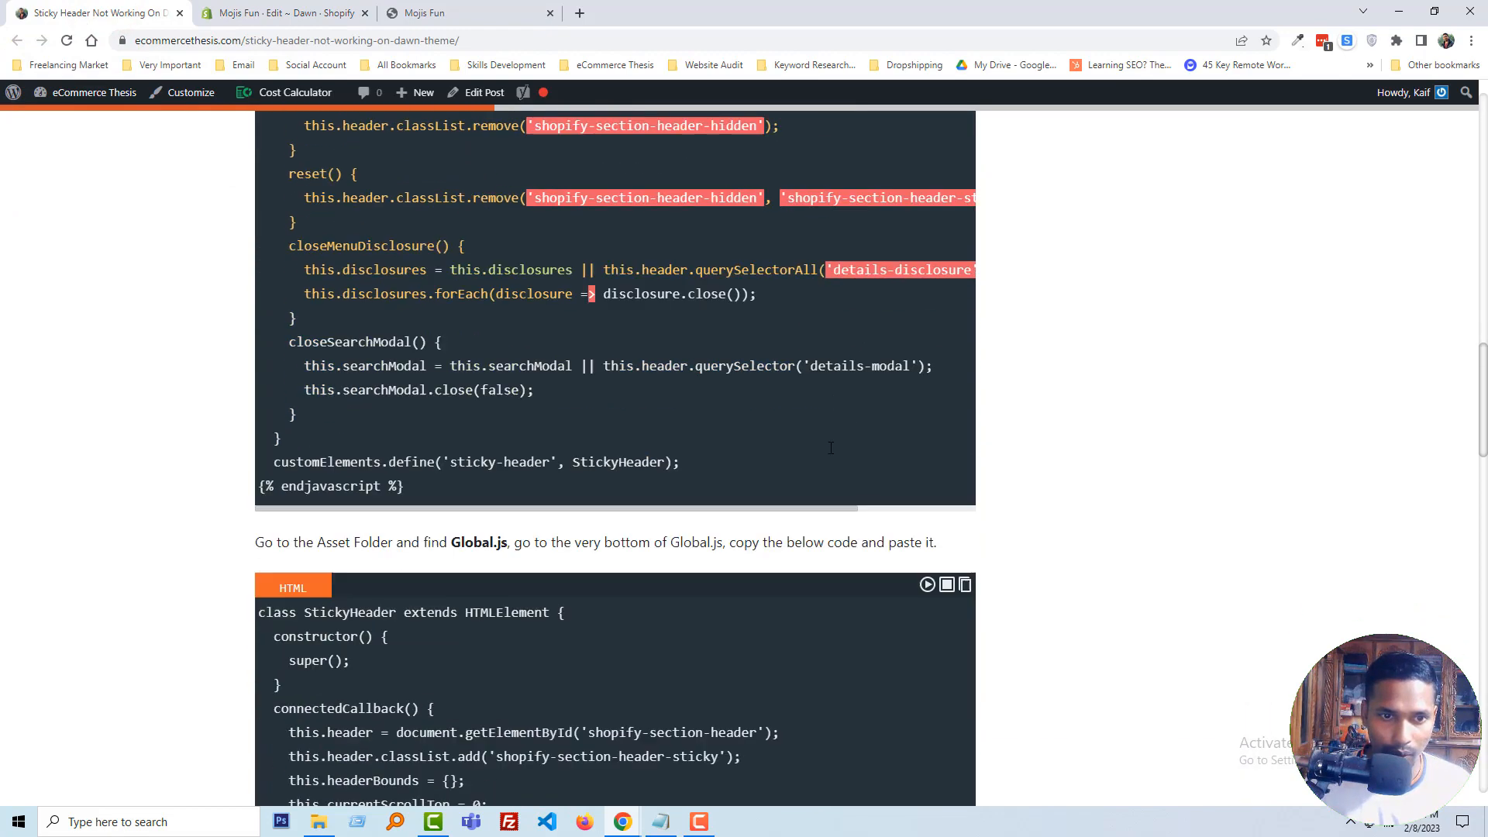
scroll("down", 3)
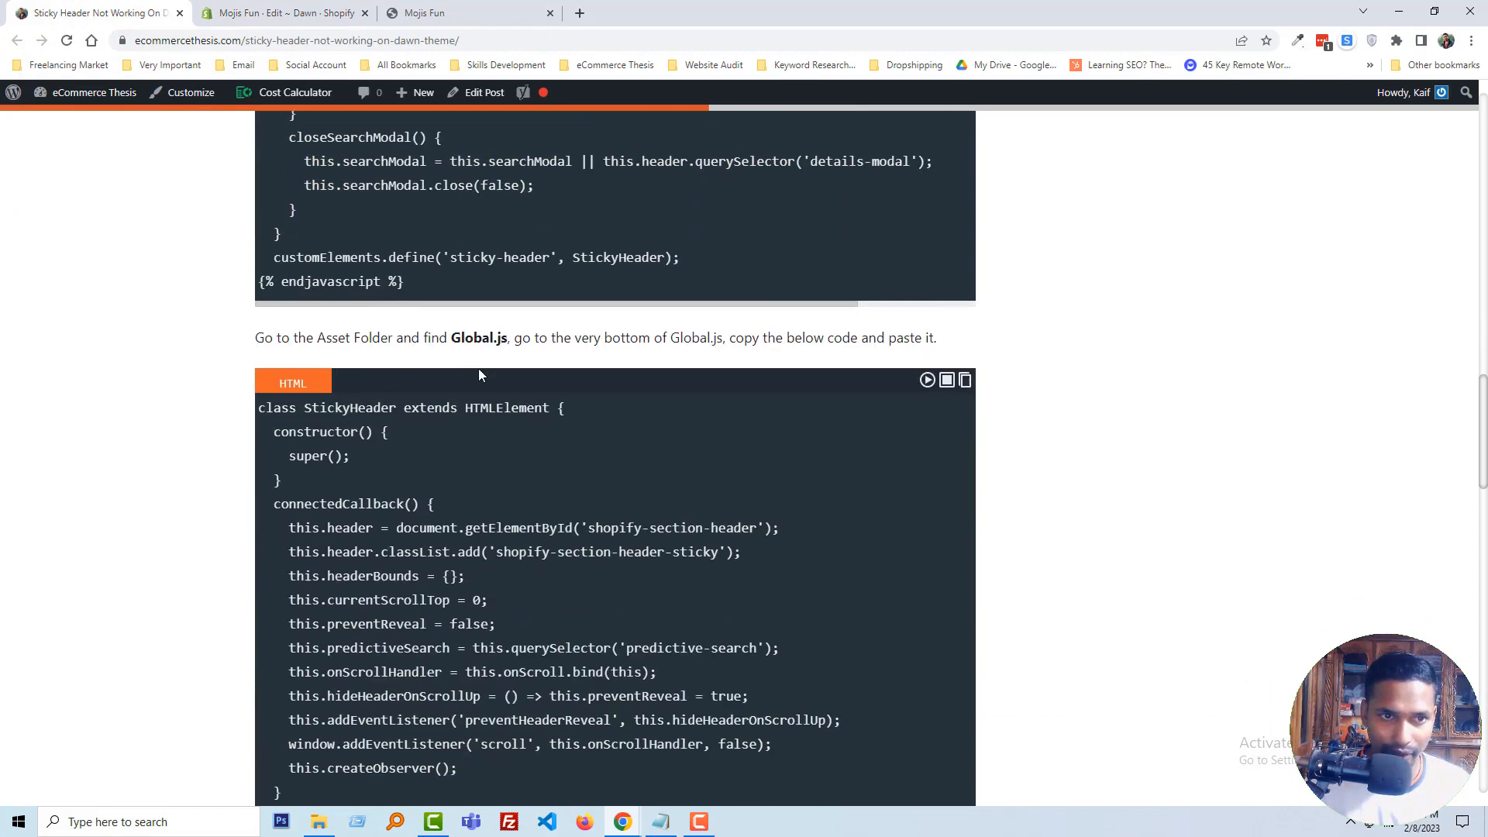
scroll("down", 3)
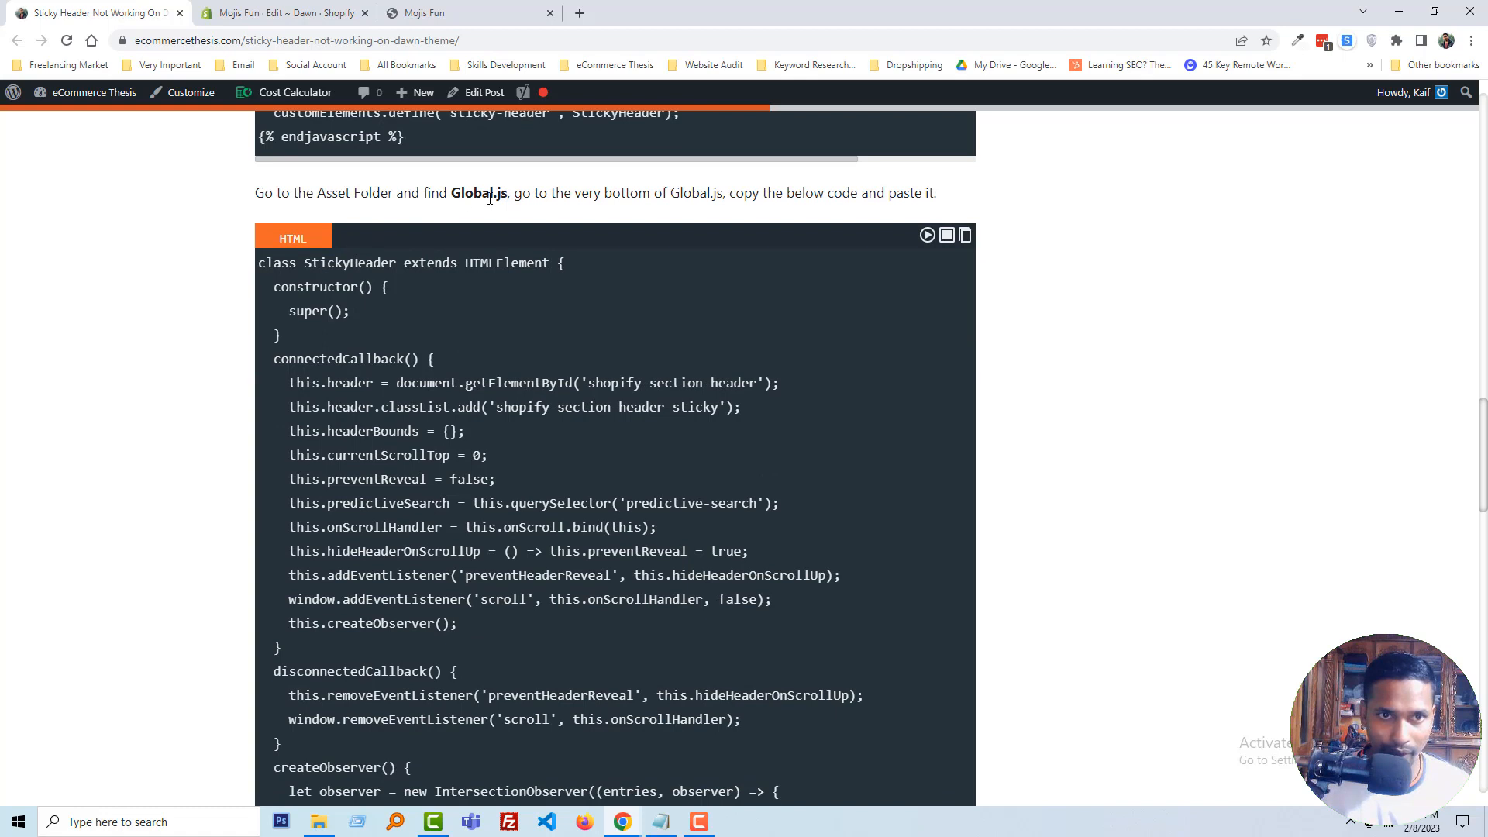
left_click(518, 200)
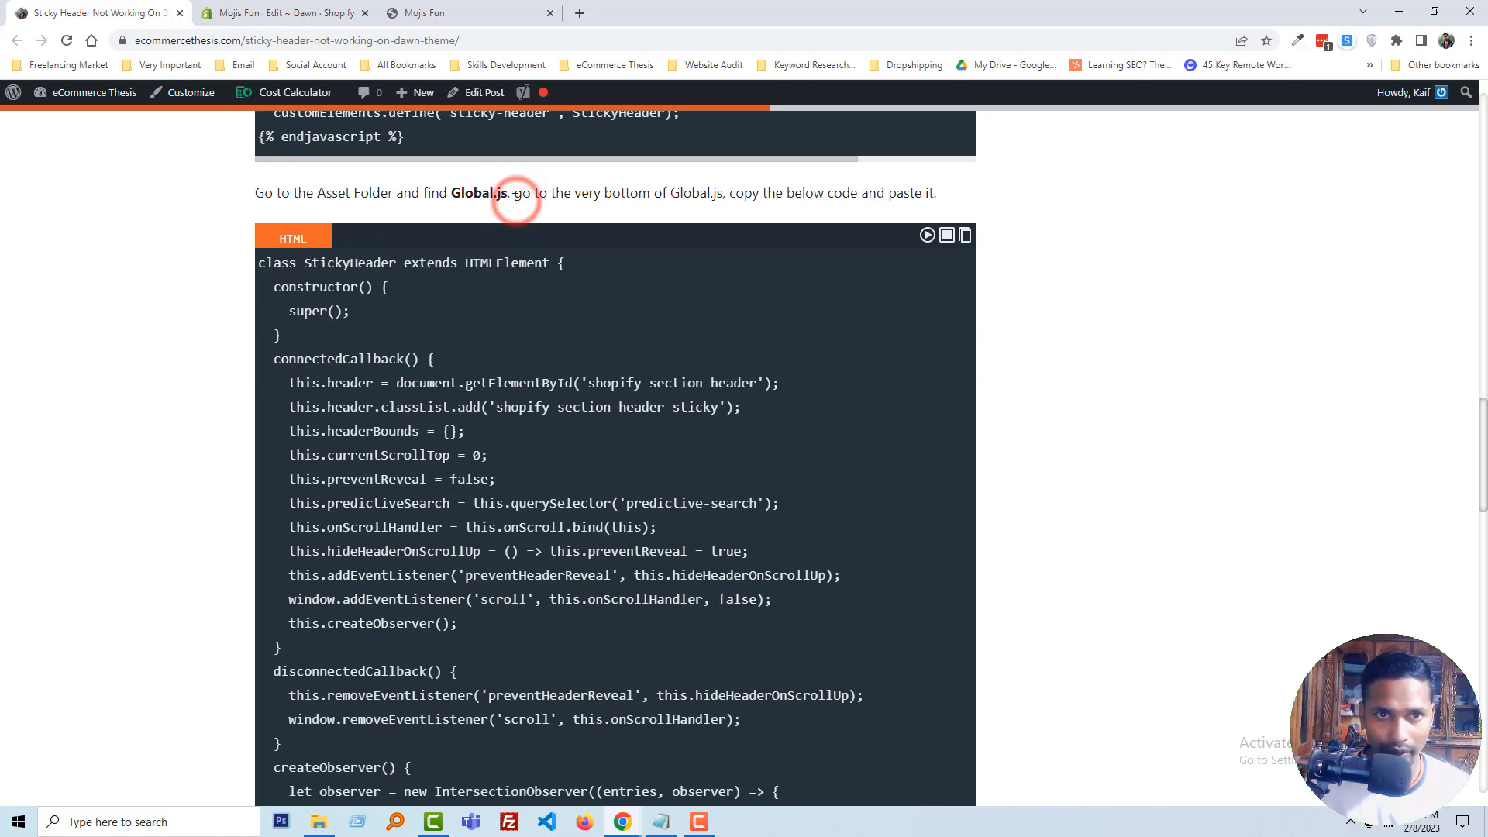
left_click_drag(254, 193, 512, 193)
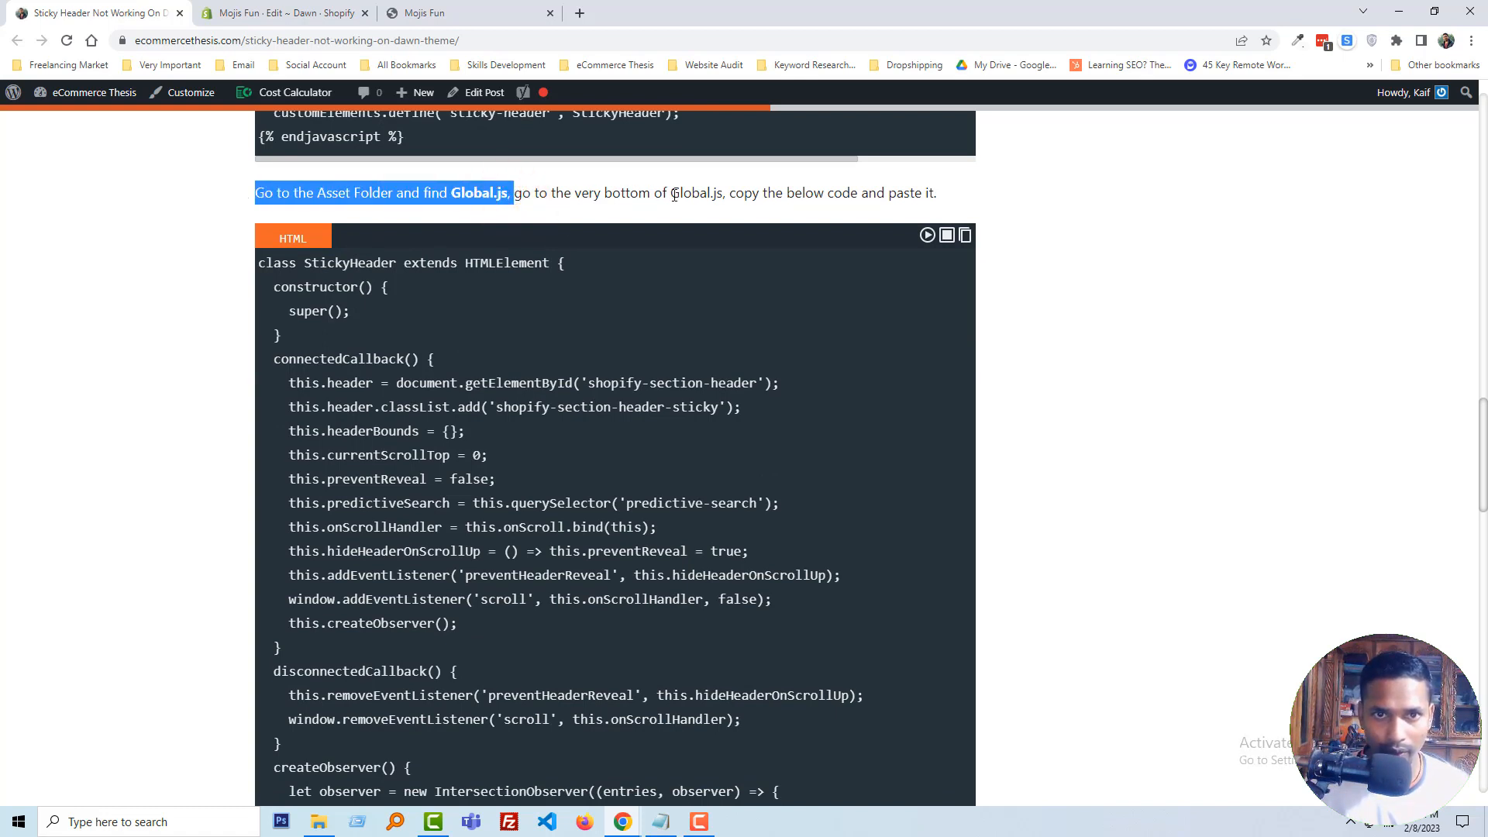
left_click_drag(515, 193, 722, 193)
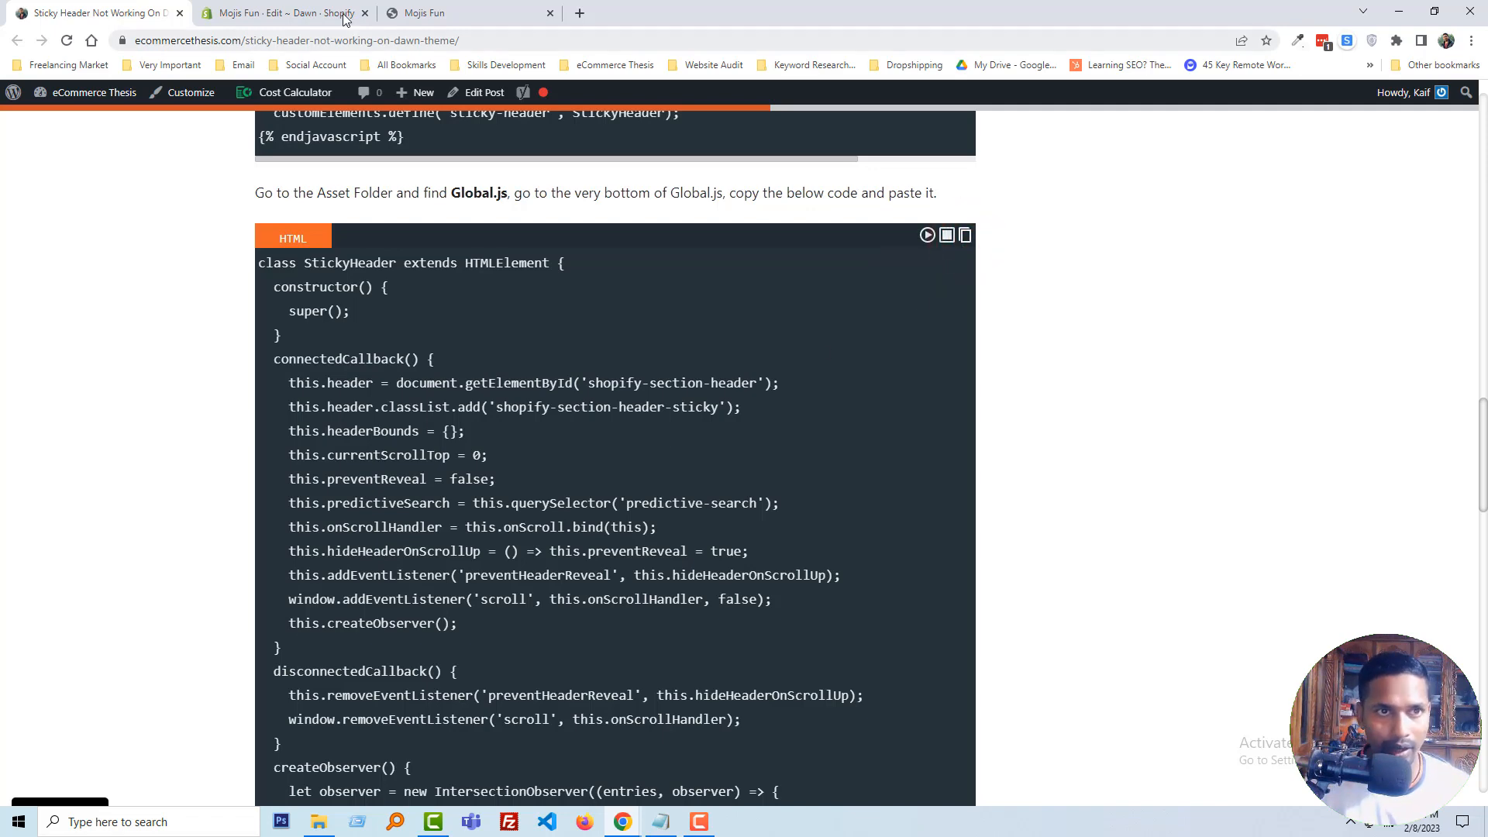
Step: Add the copied StickyHeader code to the bottom of global.js and save it
left_click(285, 12)
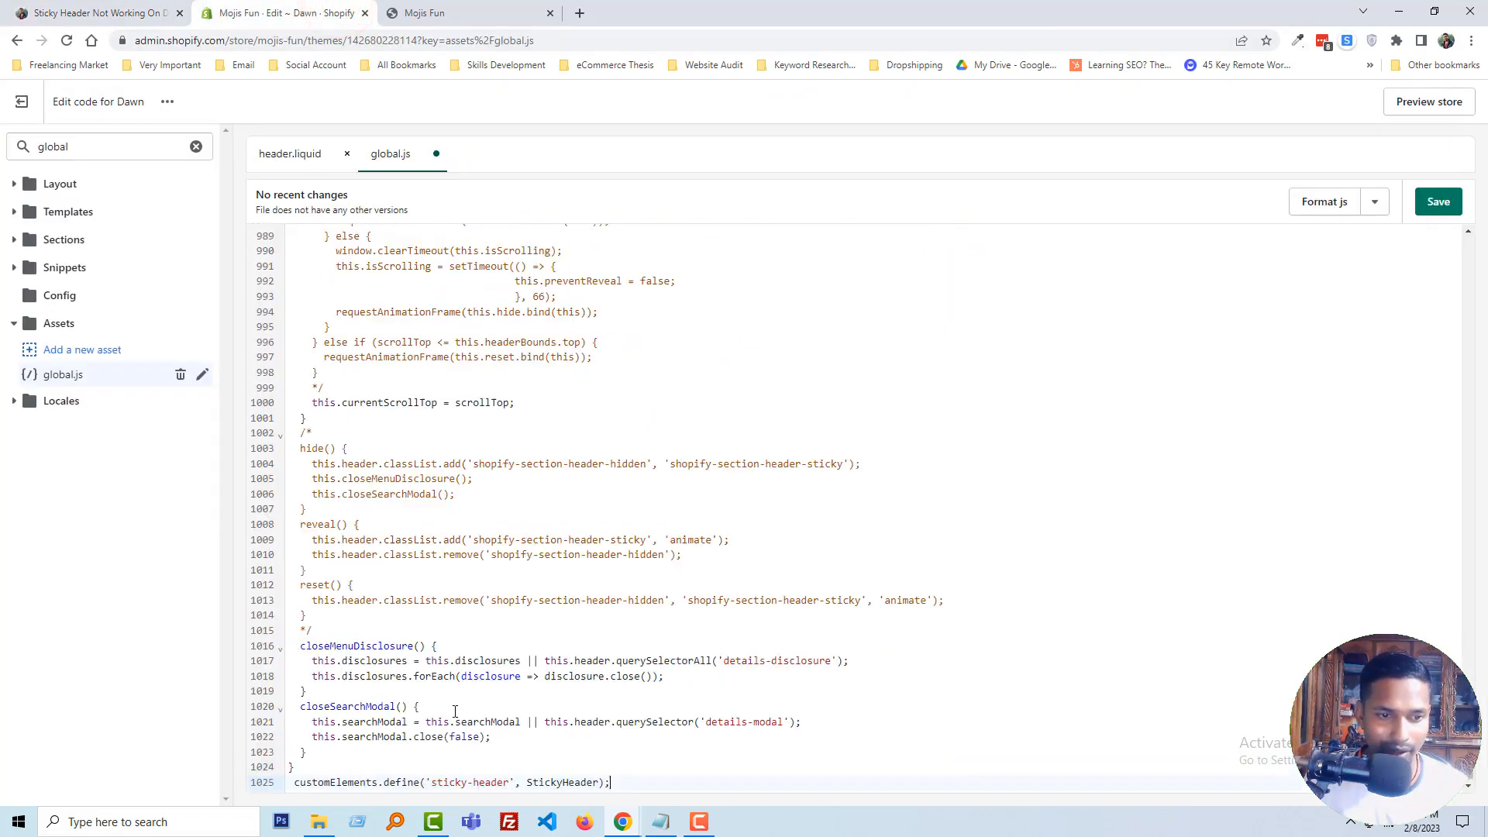
left_click(1438, 202)
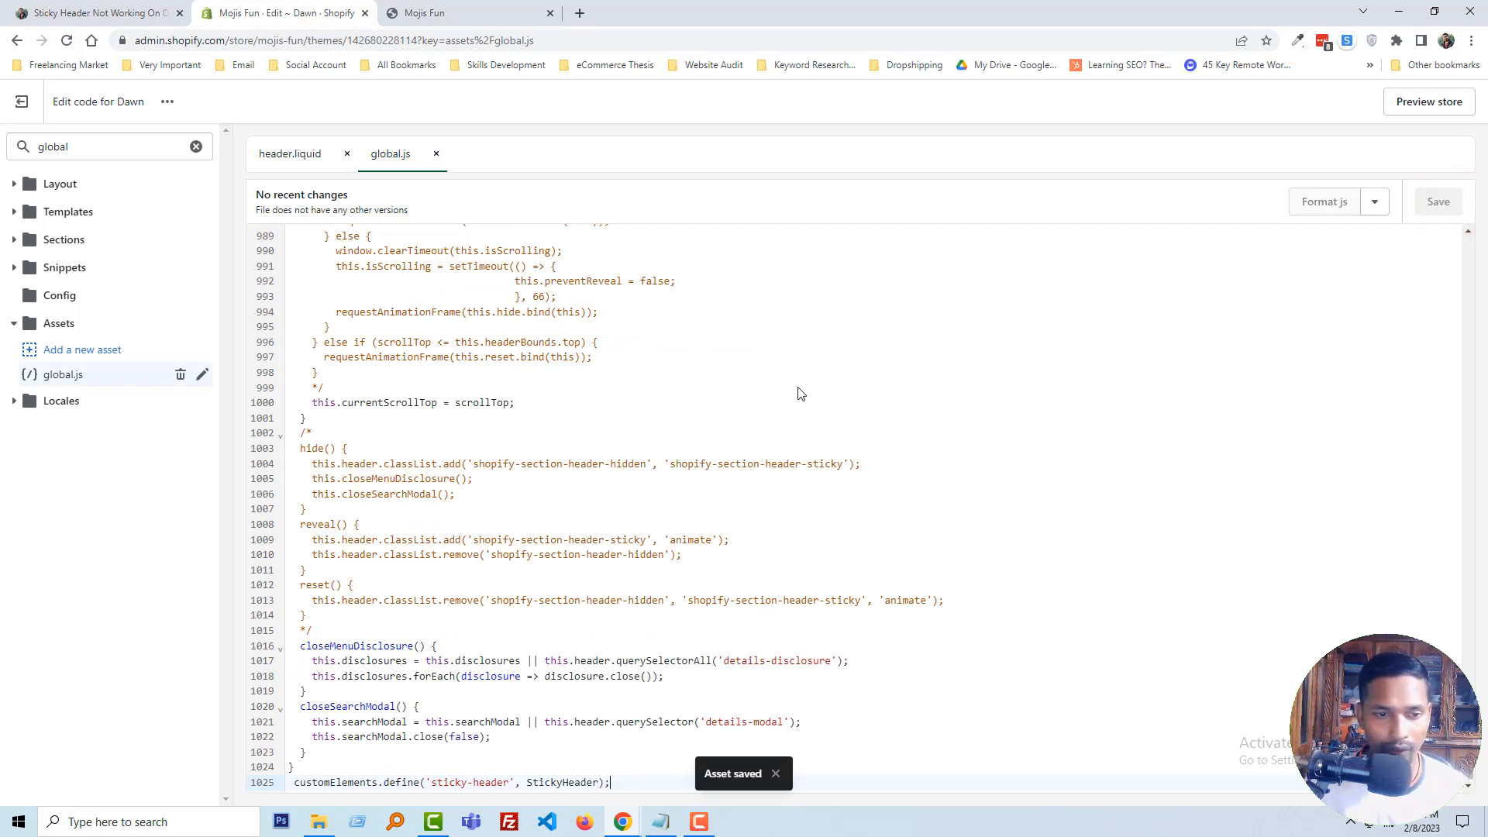
mouse_move(536, 111)
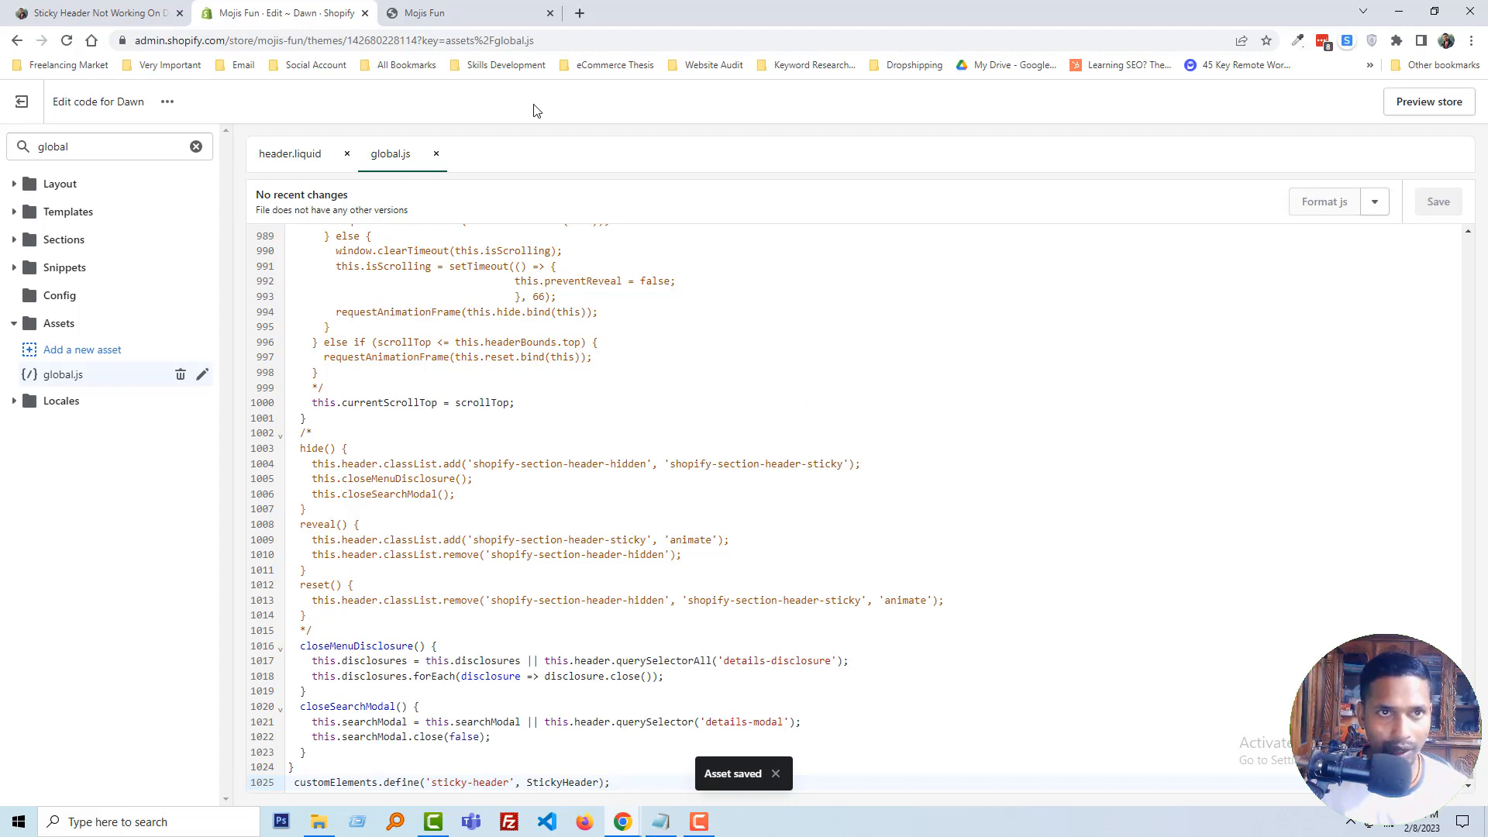
Step: Reload the Mojis Fun store page and scroll down to confirm the header stays pinned
left_click(434, 12)
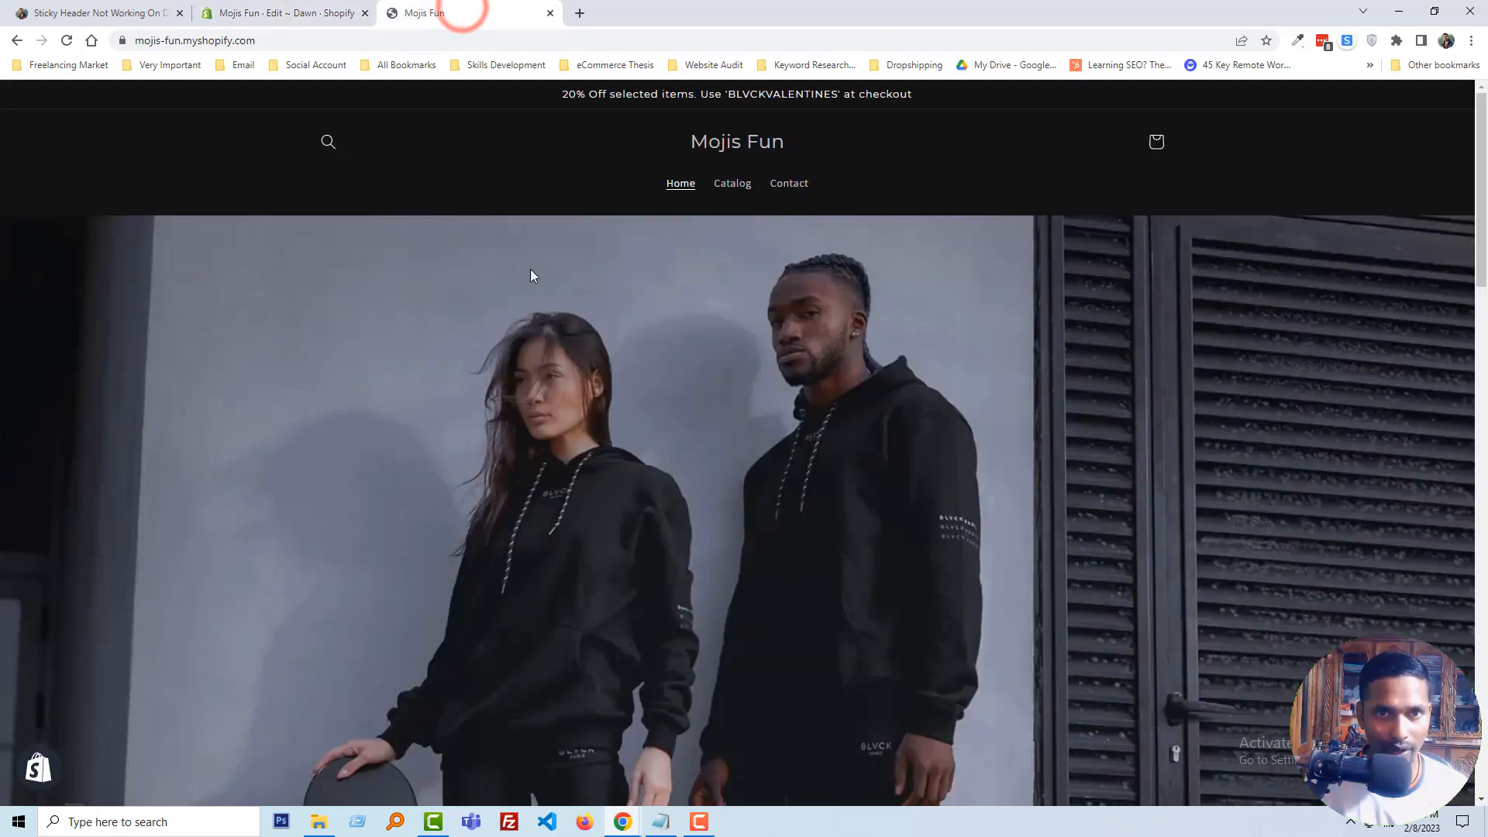
right_click(533, 276)
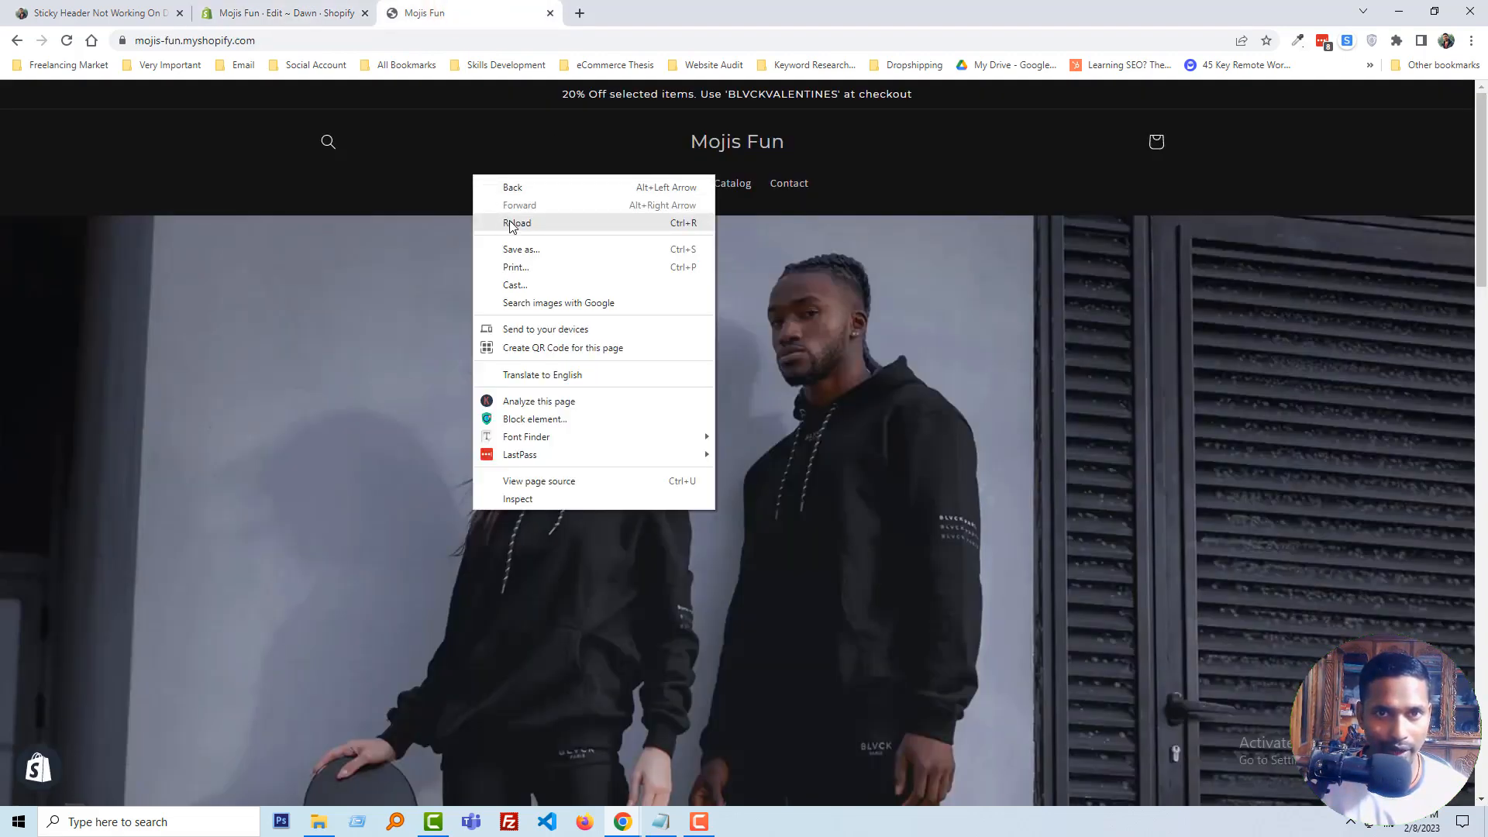
left_click(516, 223)
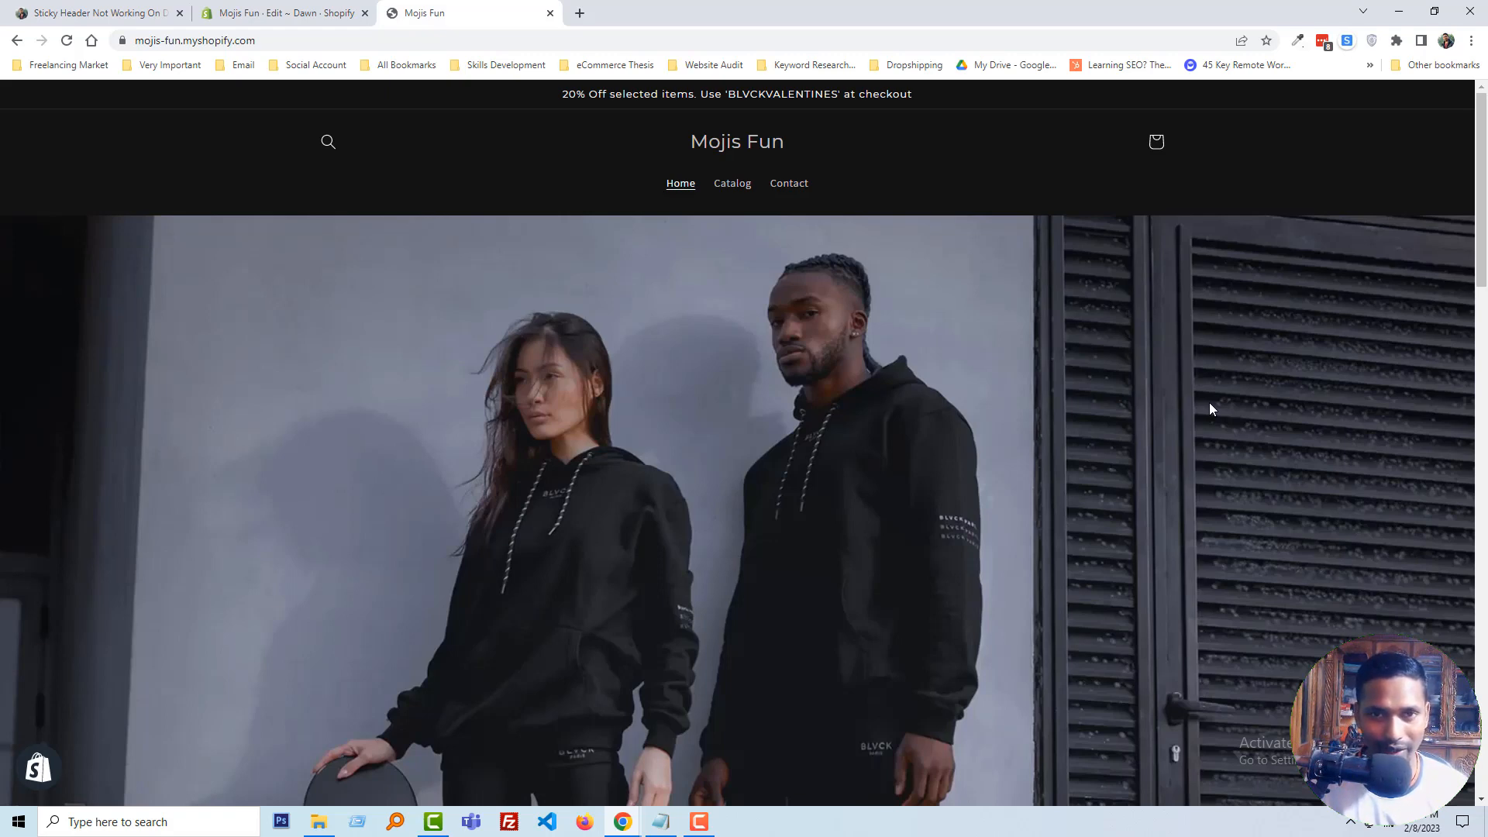
scroll("down", 3)
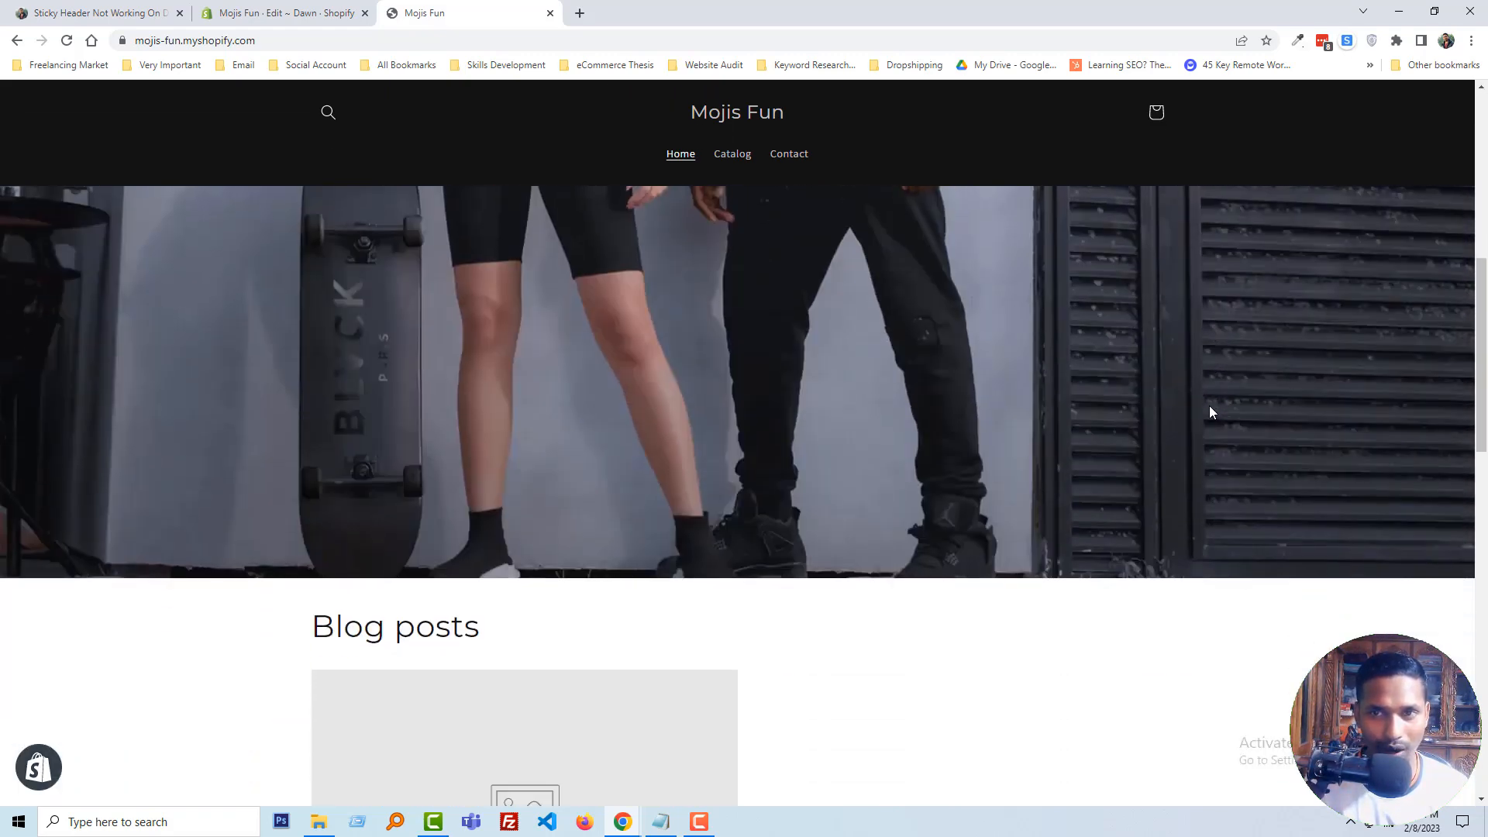